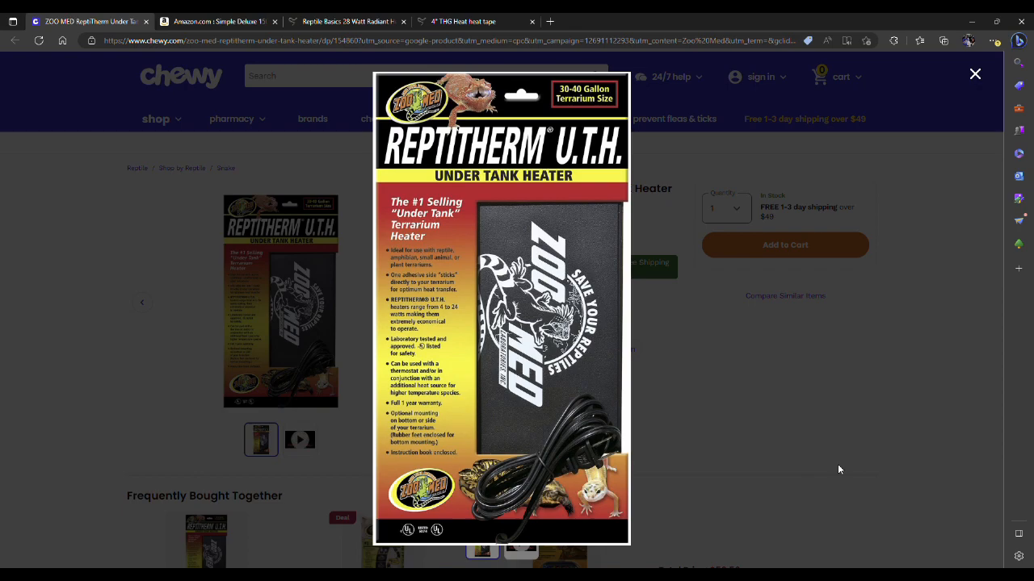
mouse_move(781, 507)
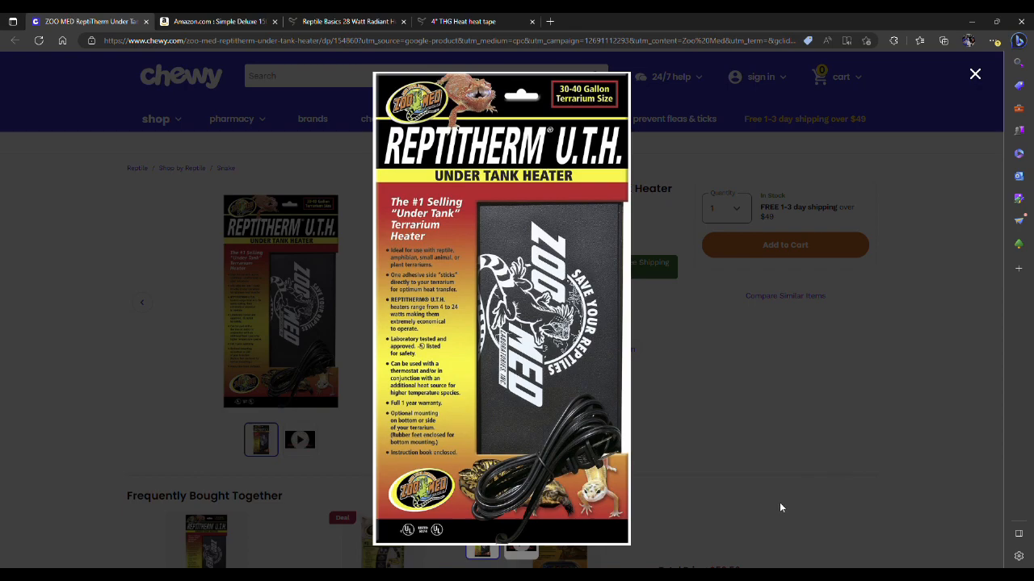
mouse_move(759, 532)
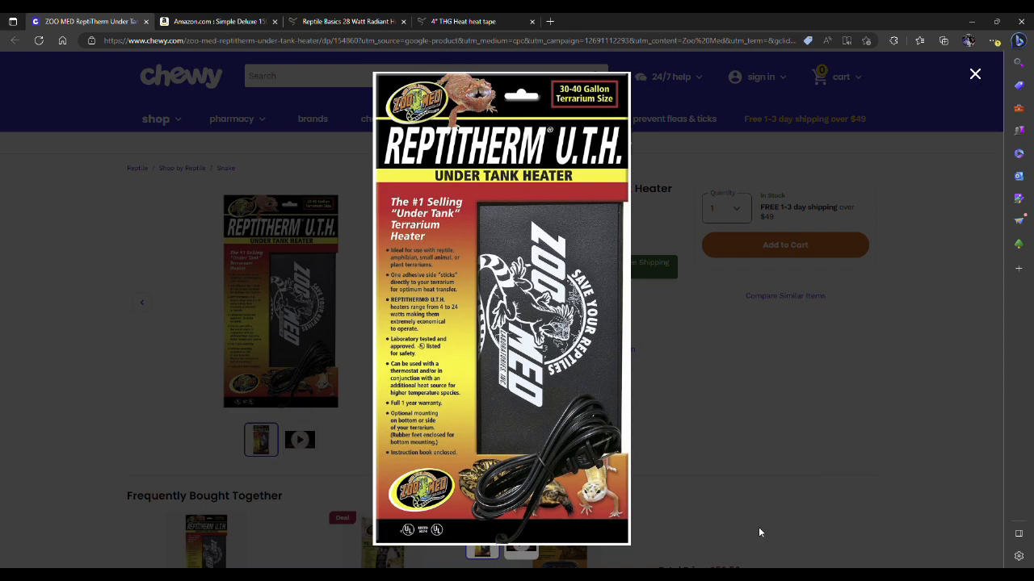
mouse_move(634, 358)
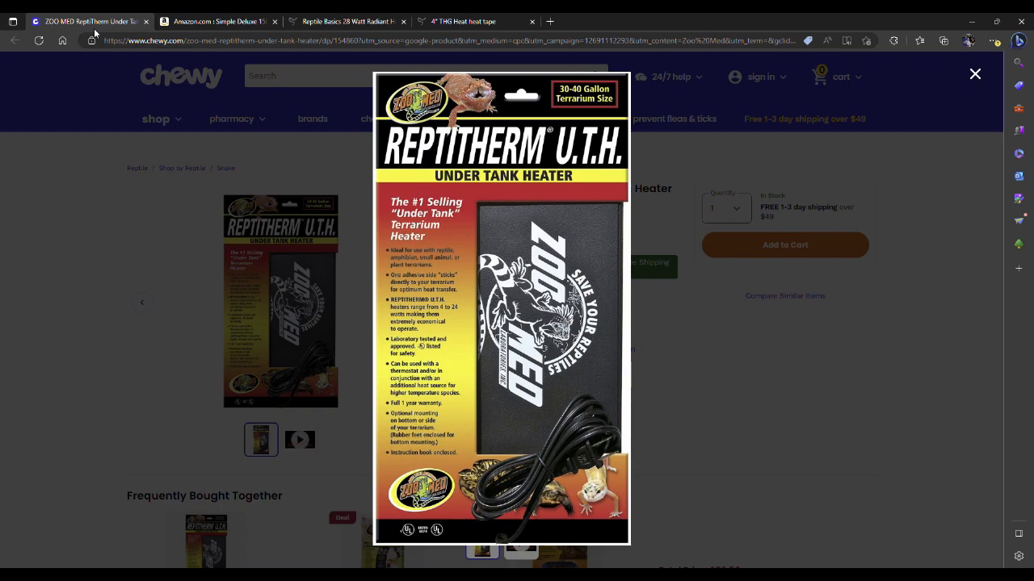
mouse_move(101, 195)
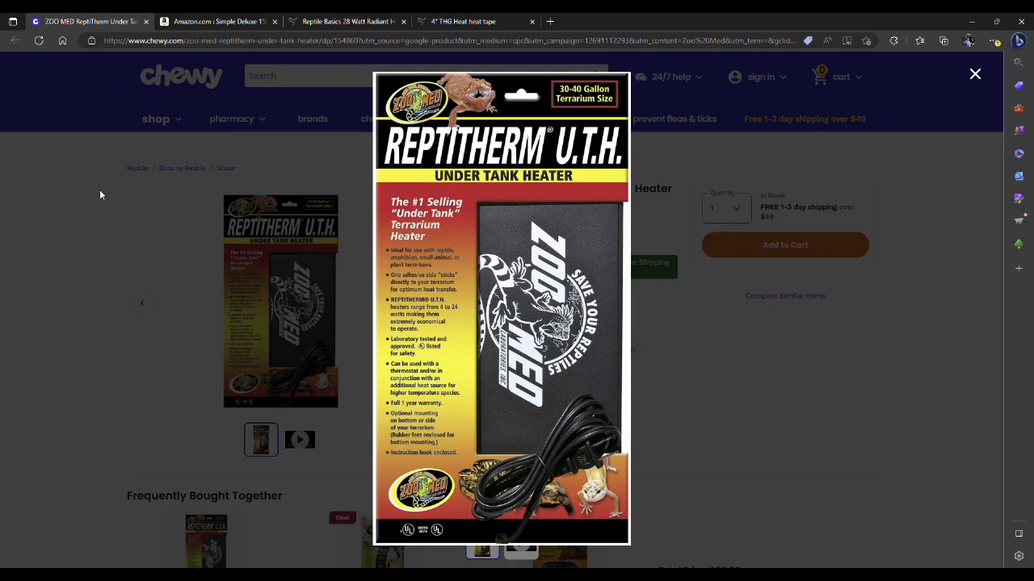
mouse_move(84, 323)
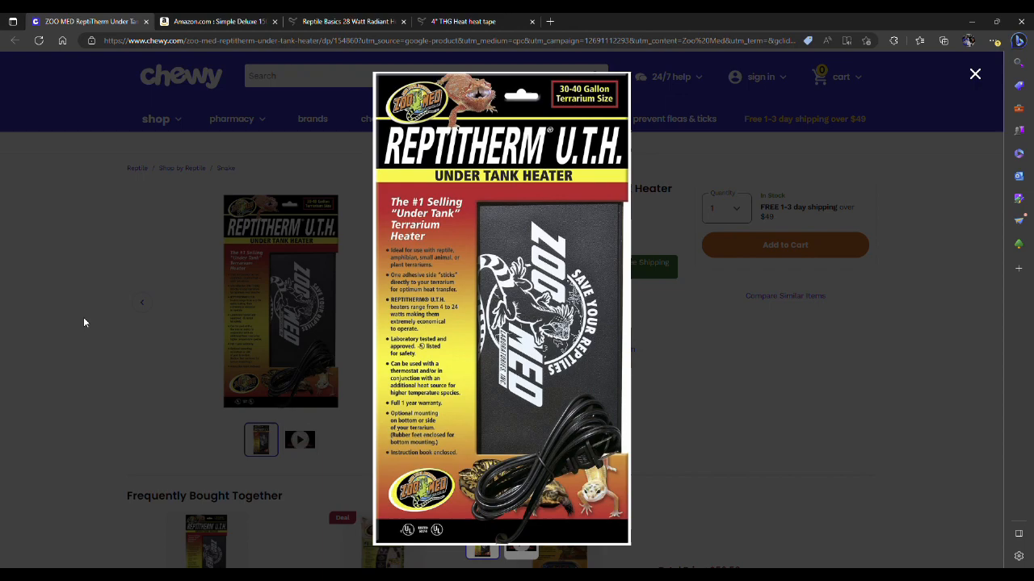
mouse_move(121, 361)
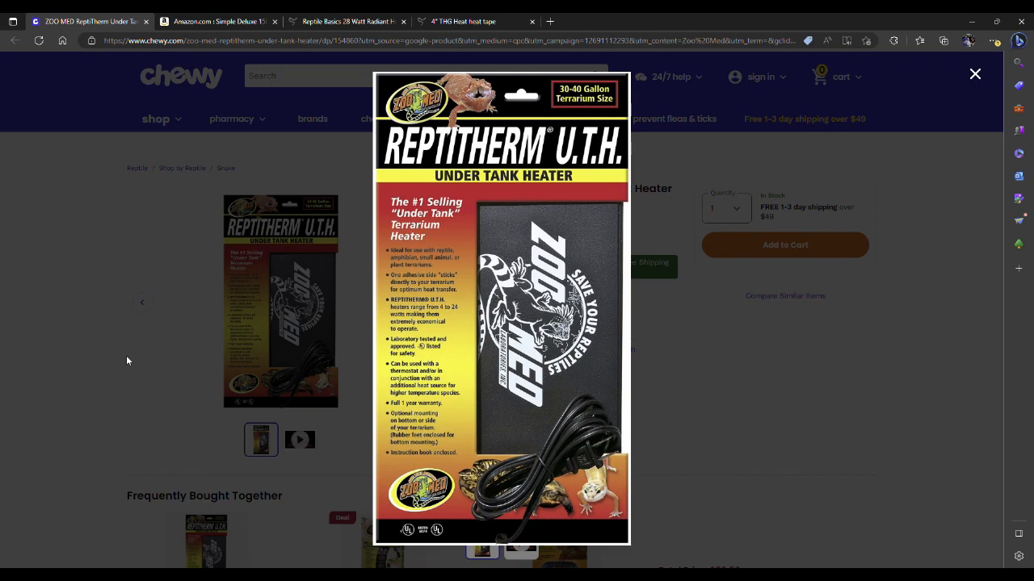
- Switch to the Simple Deluxe 150W ceramic heat emitter 2-pack tab and view its image gallery
click(218, 21)
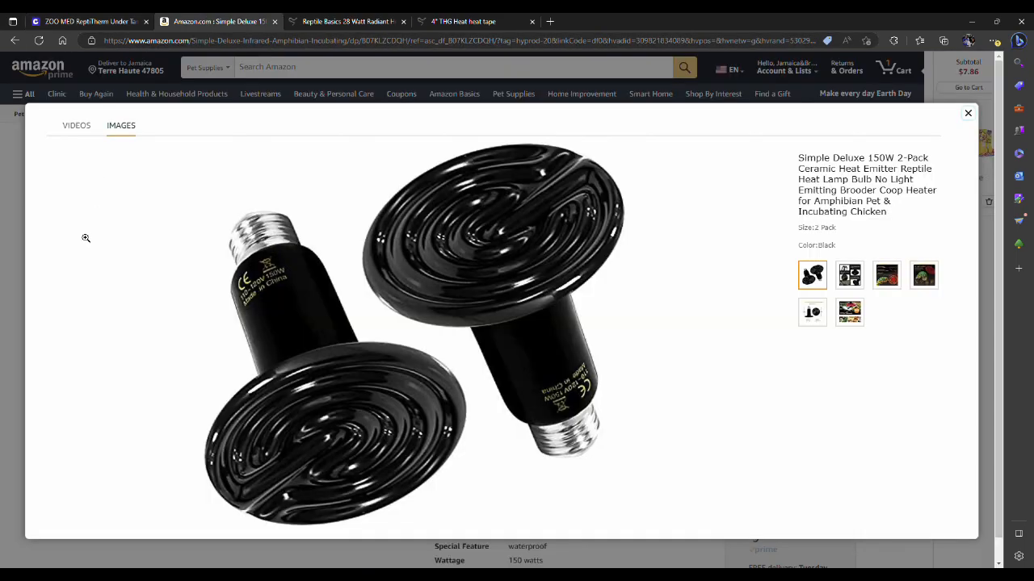
mouse_move(87, 248)
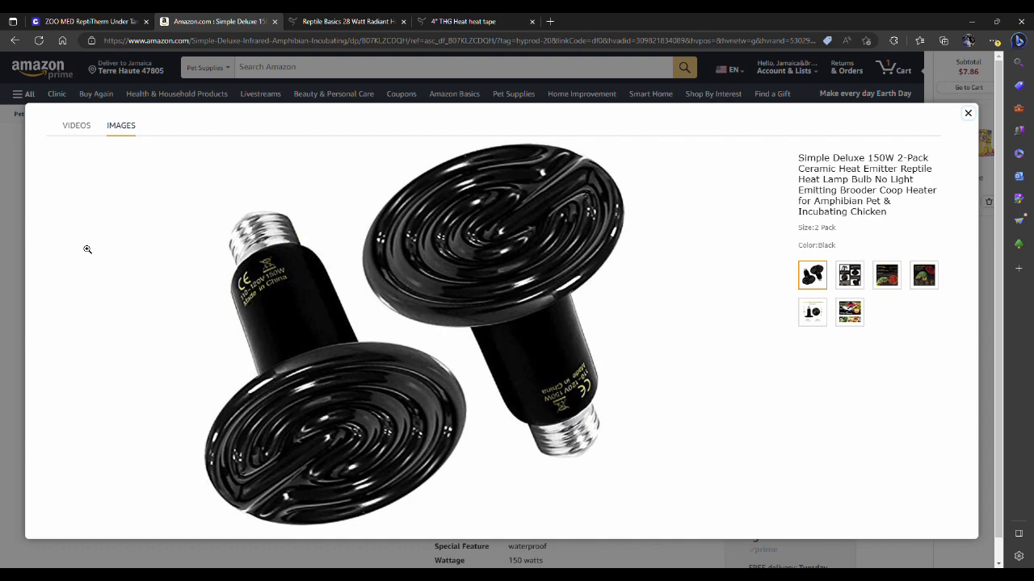
mouse_move(89, 243)
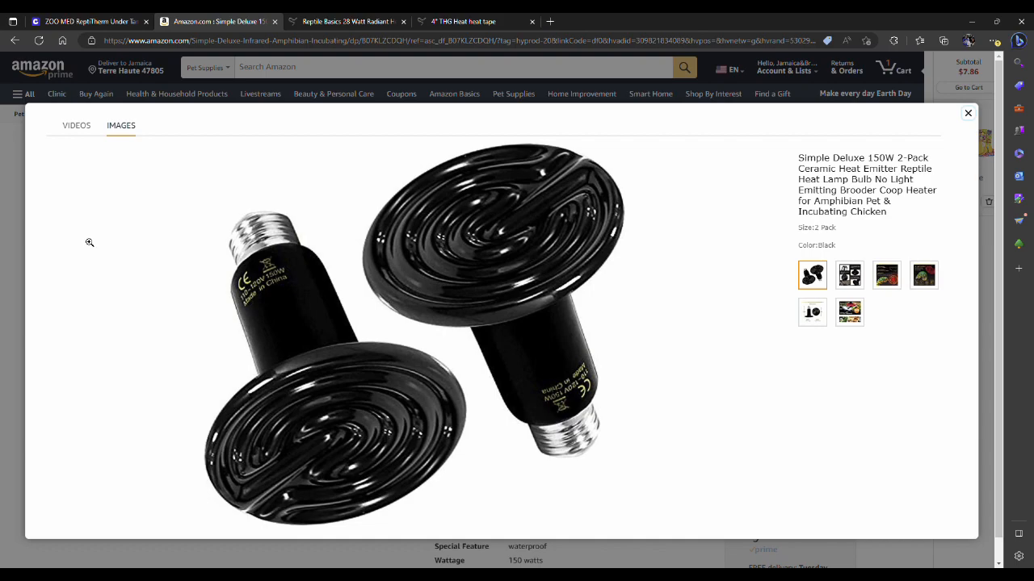
mouse_move(175, 230)
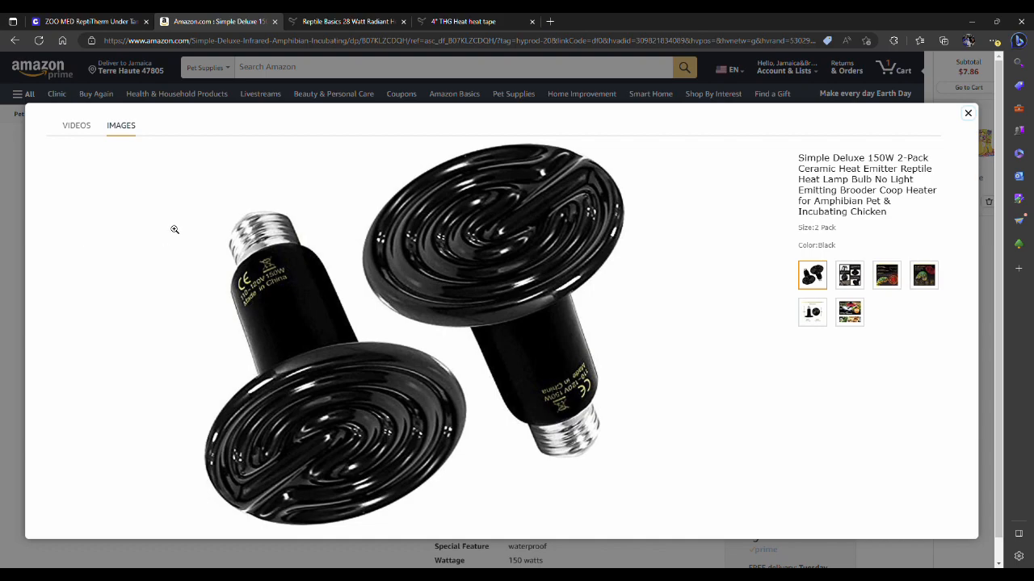
mouse_move(214, 202)
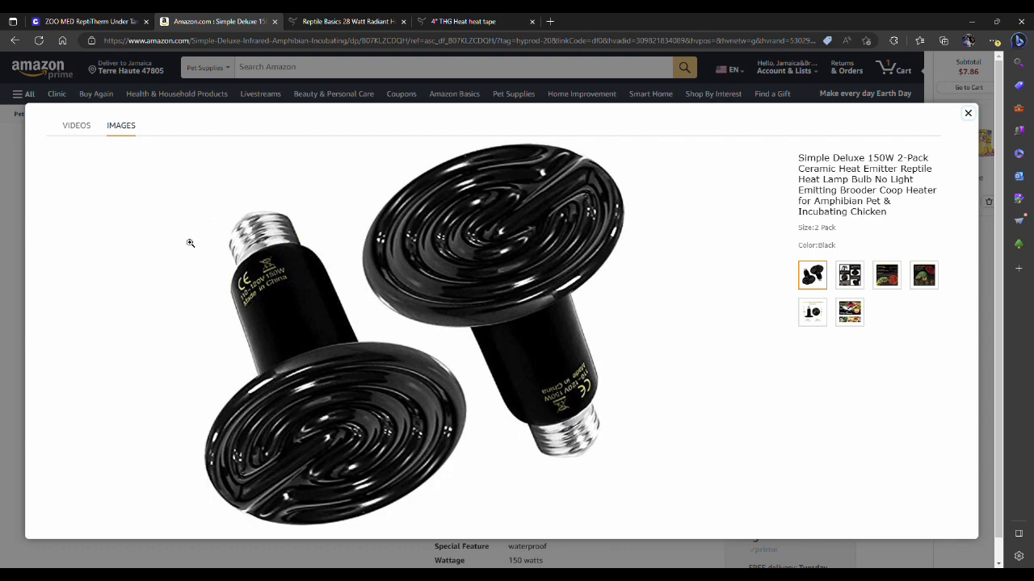
mouse_move(147, 372)
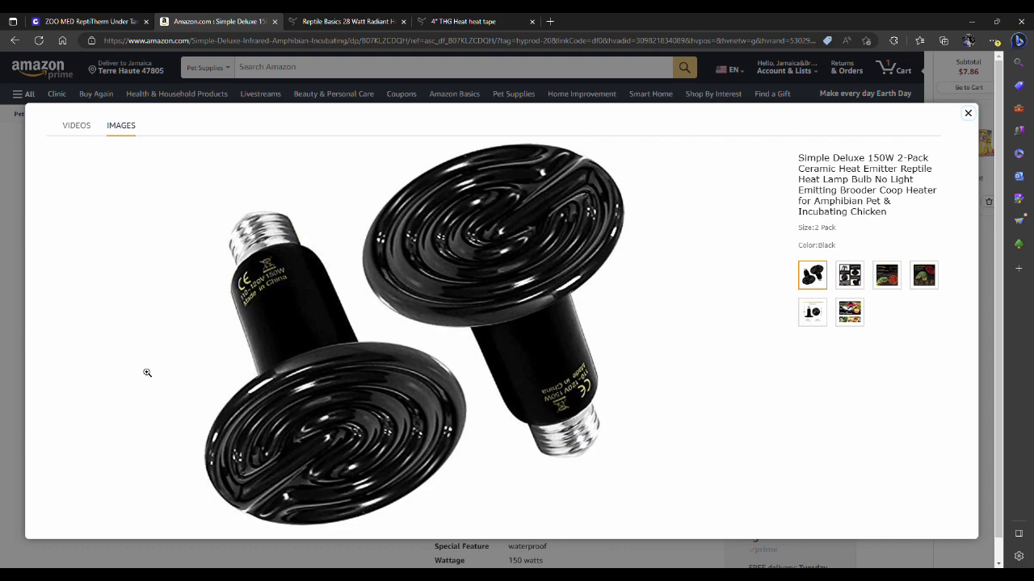
mouse_move(381, 220)
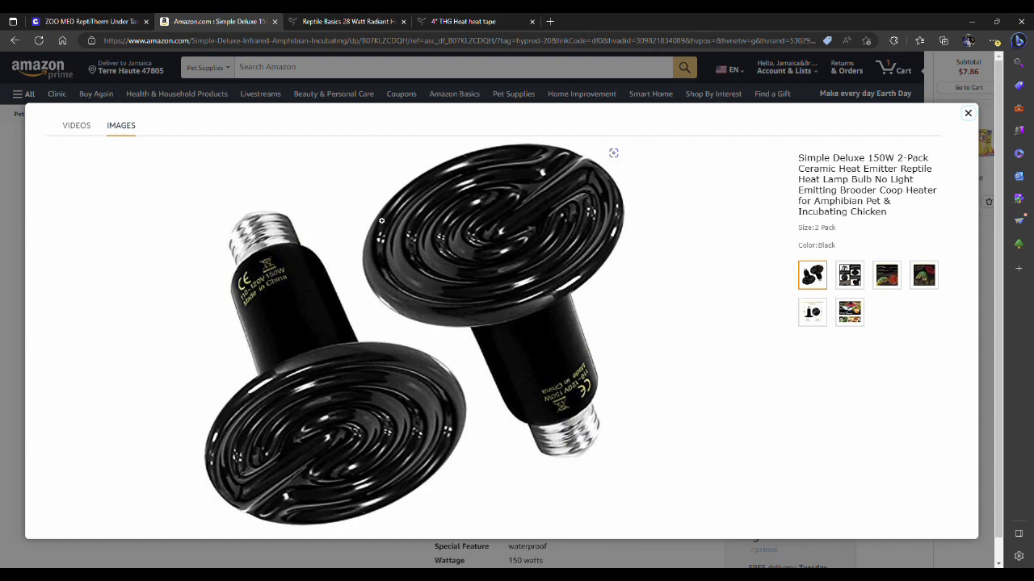
mouse_move(317, 230)
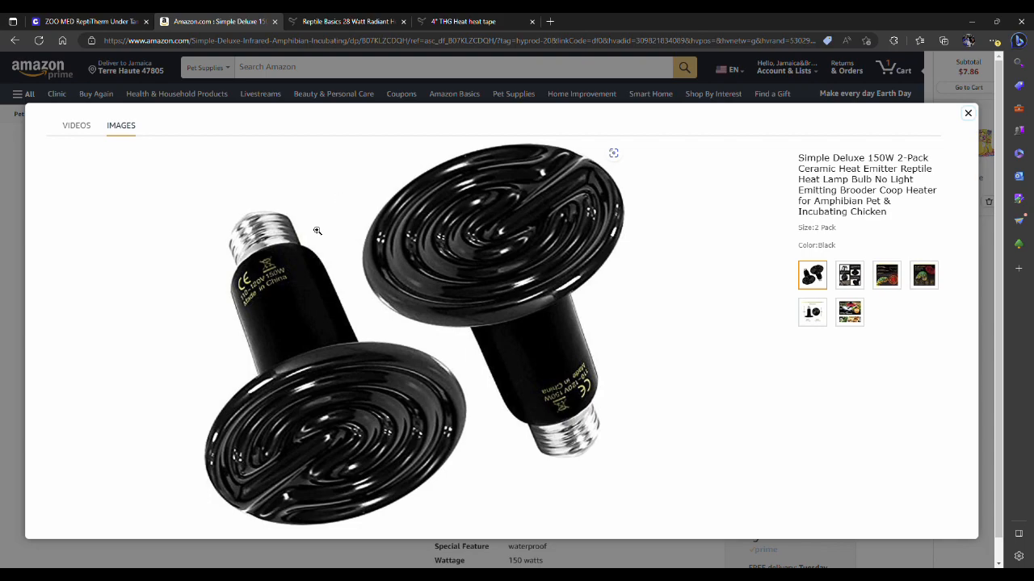
mouse_move(310, 246)
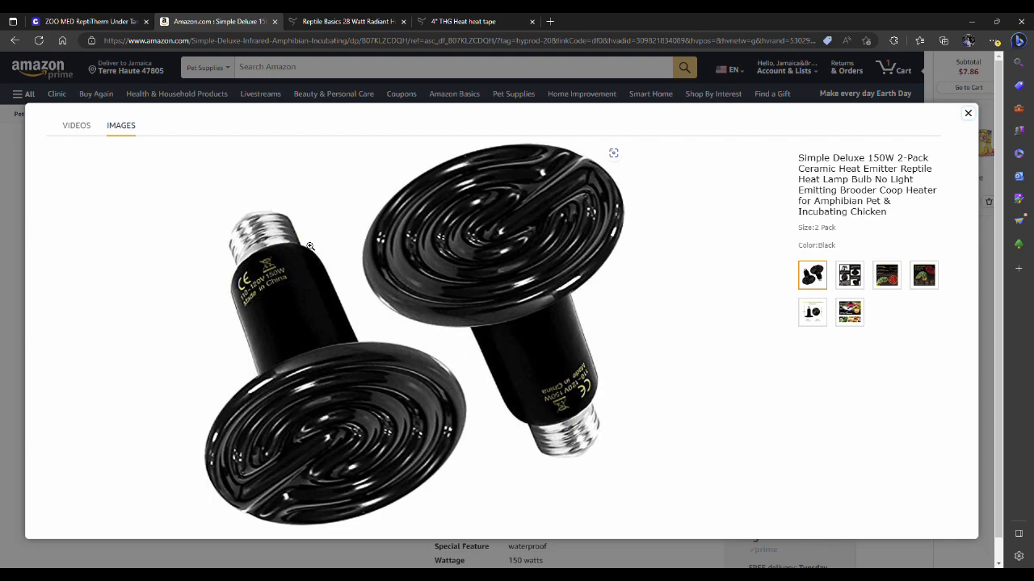
mouse_move(327, 266)
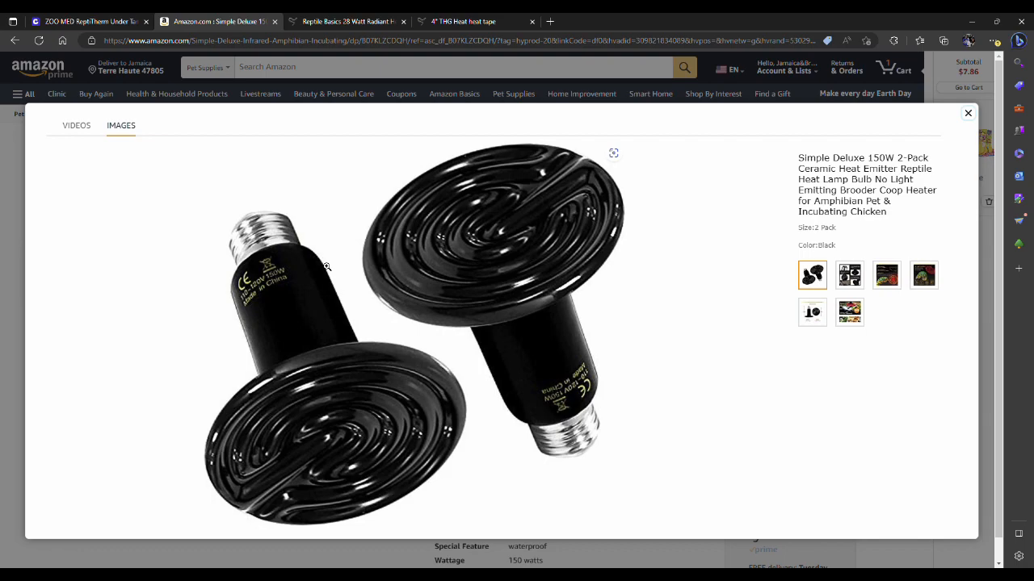
mouse_move(313, 268)
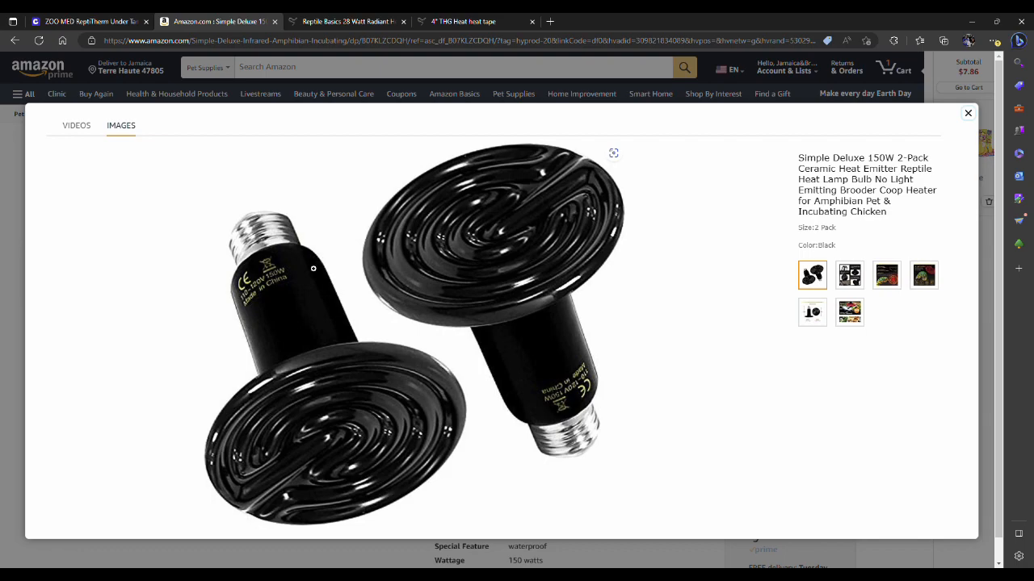
mouse_move(332, 270)
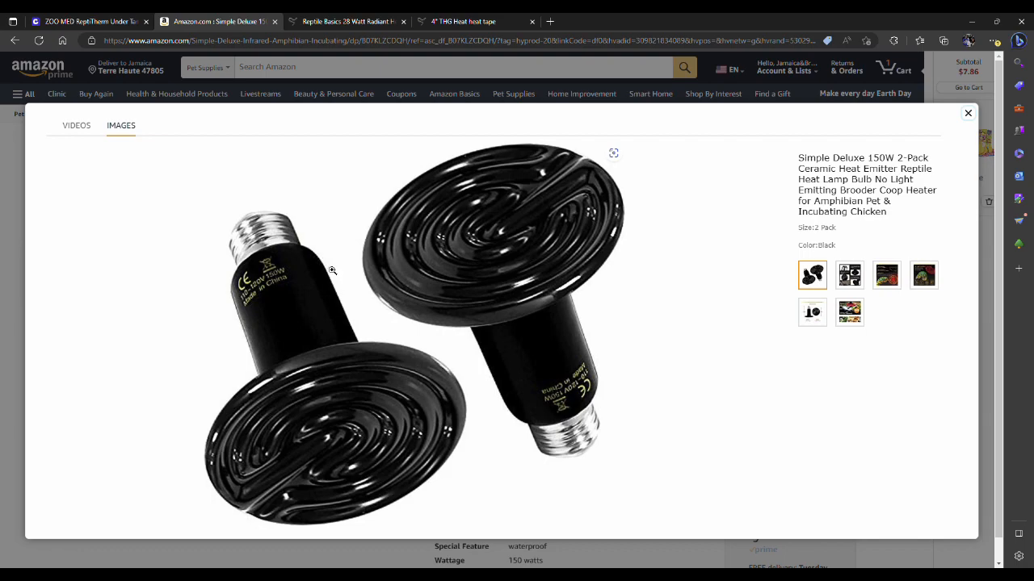
mouse_move(336, 243)
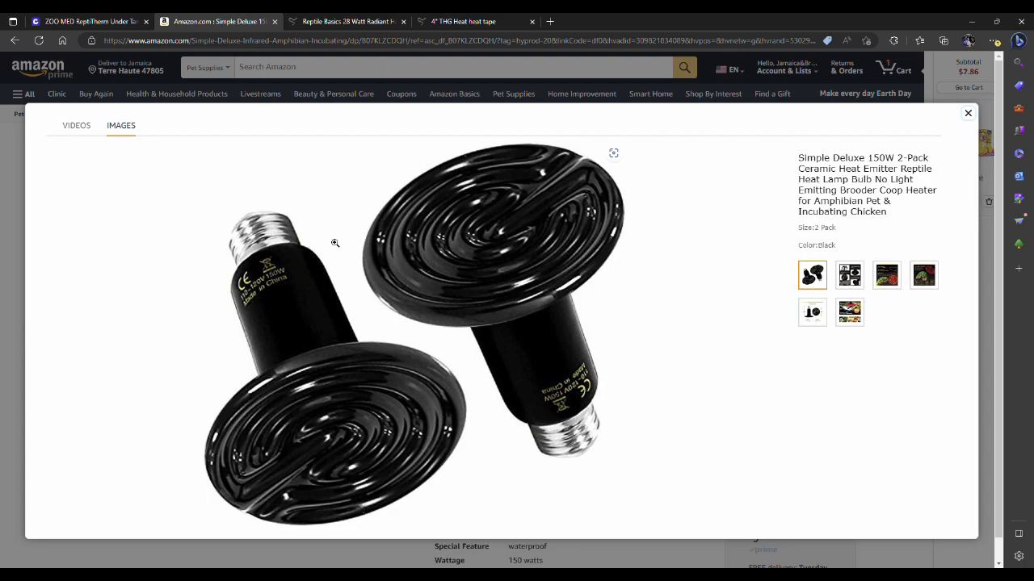
mouse_move(344, 251)
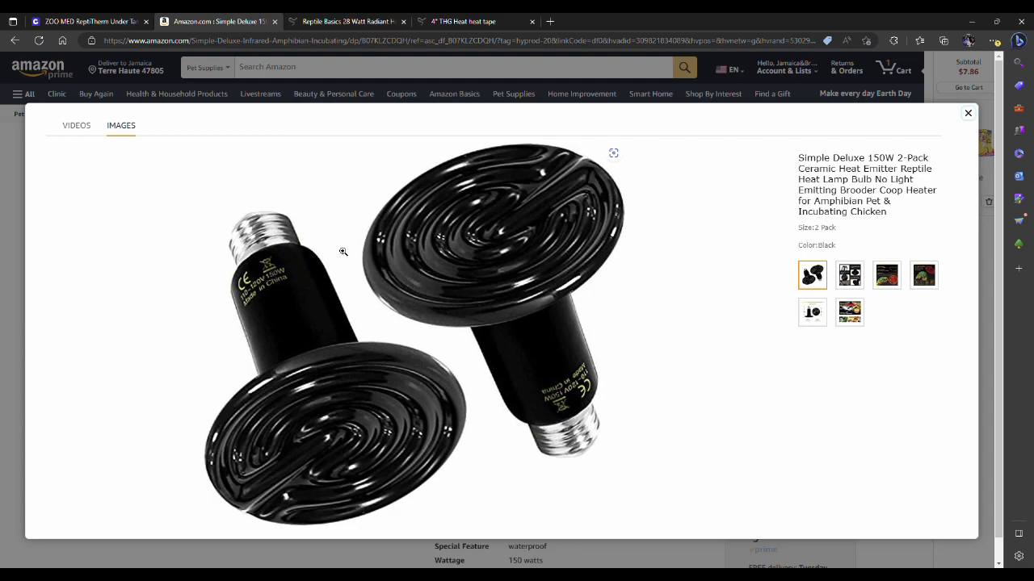
mouse_move(344, 238)
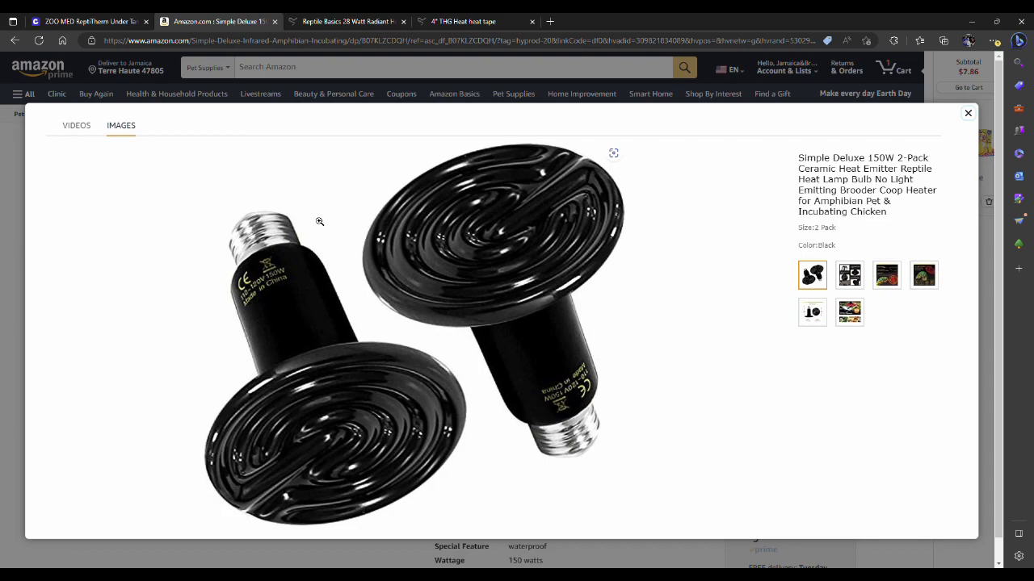
mouse_move(305, 196)
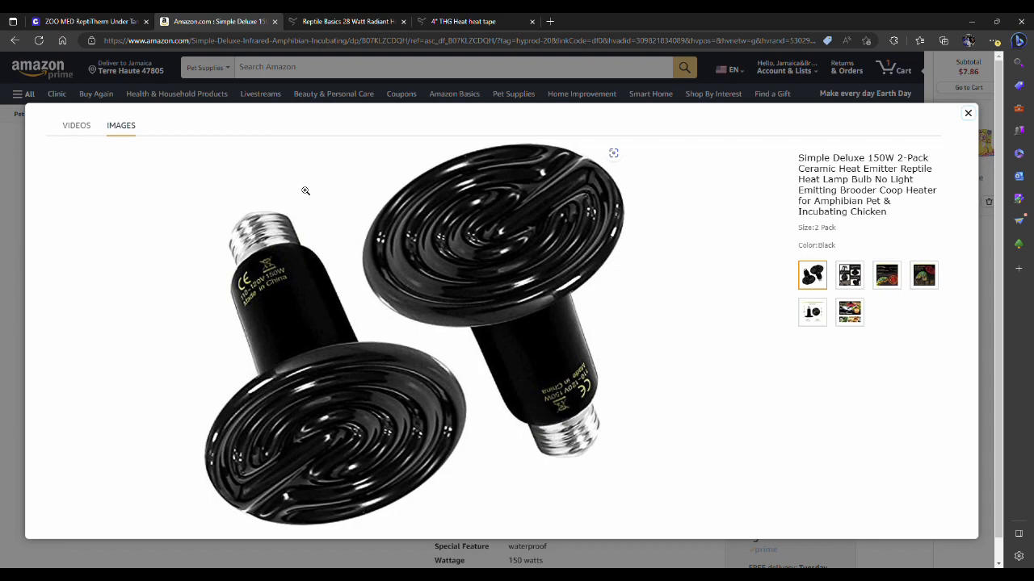
mouse_move(295, 154)
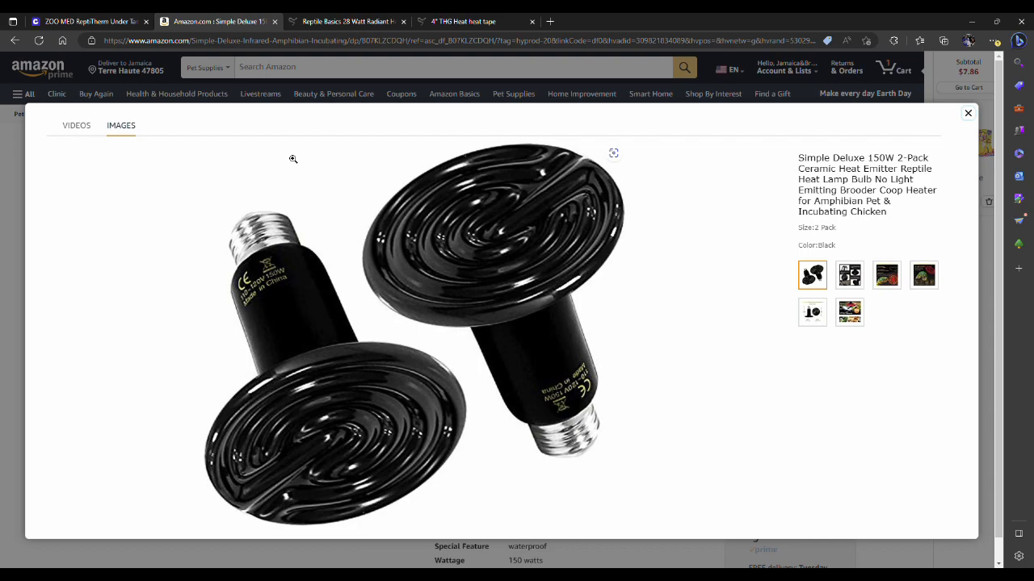
mouse_move(299, 171)
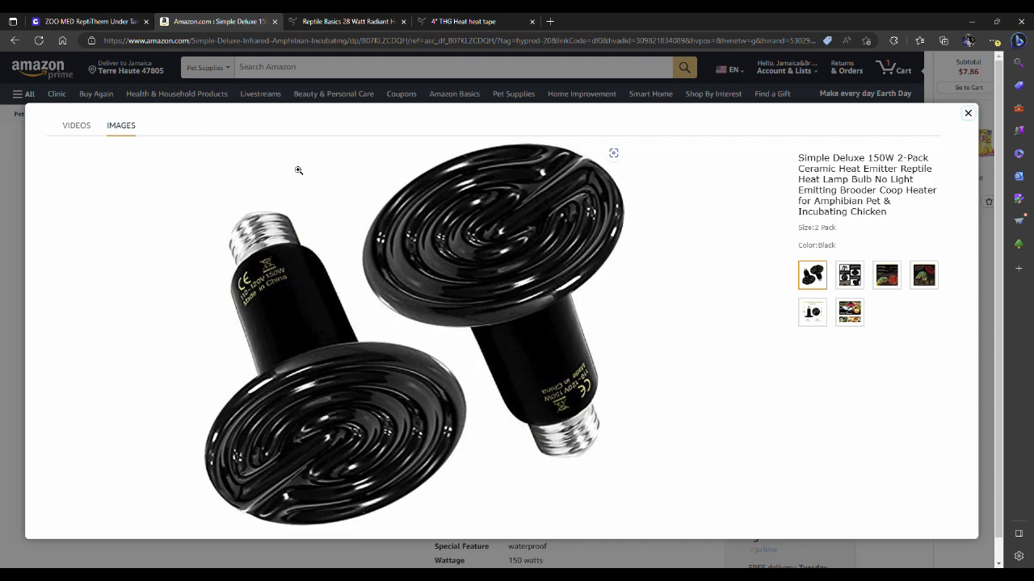
mouse_move(311, 134)
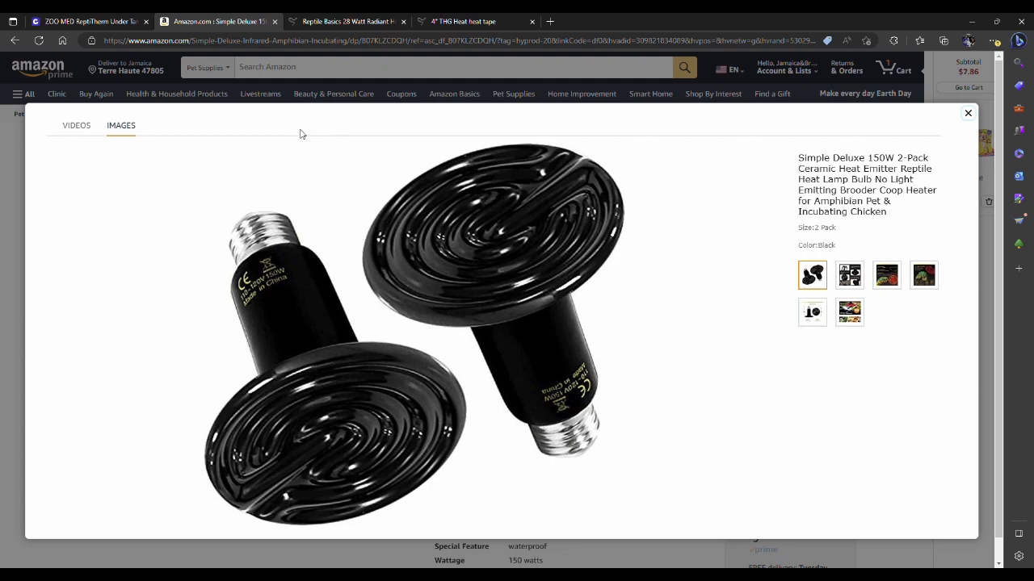
mouse_move(288, 136)
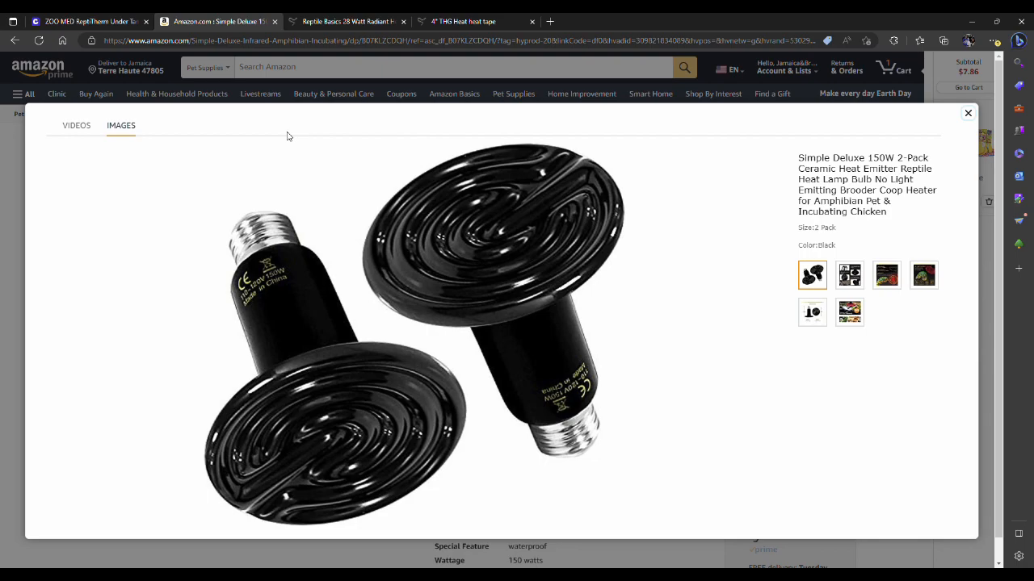
mouse_move(285, 135)
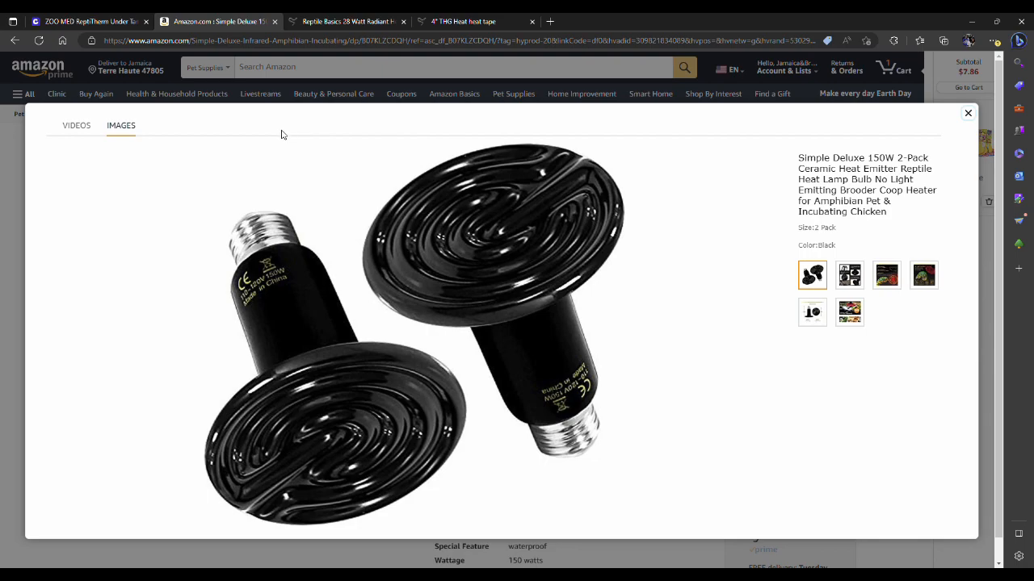
mouse_move(277, 124)
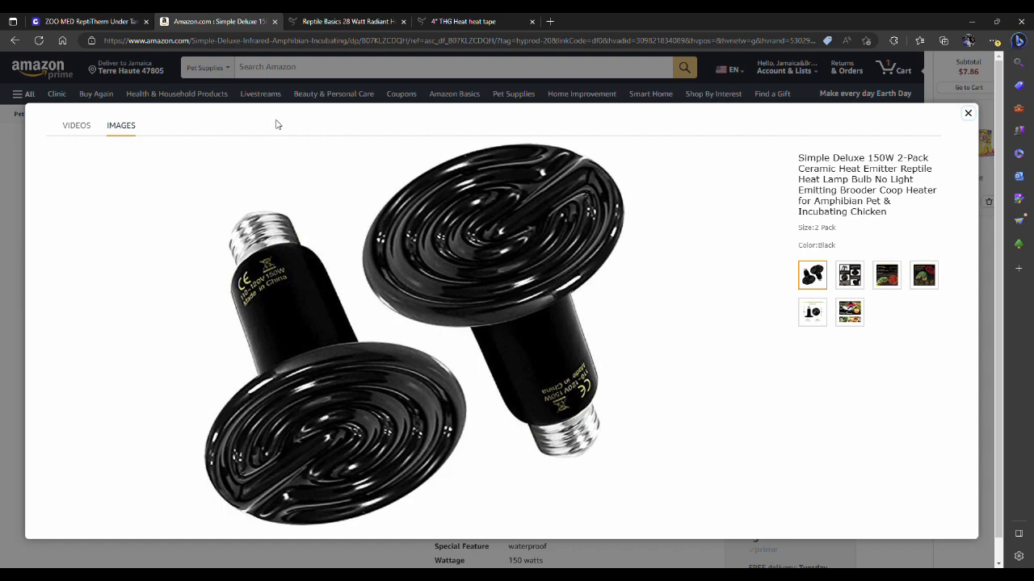
mouse_move(270, 132)
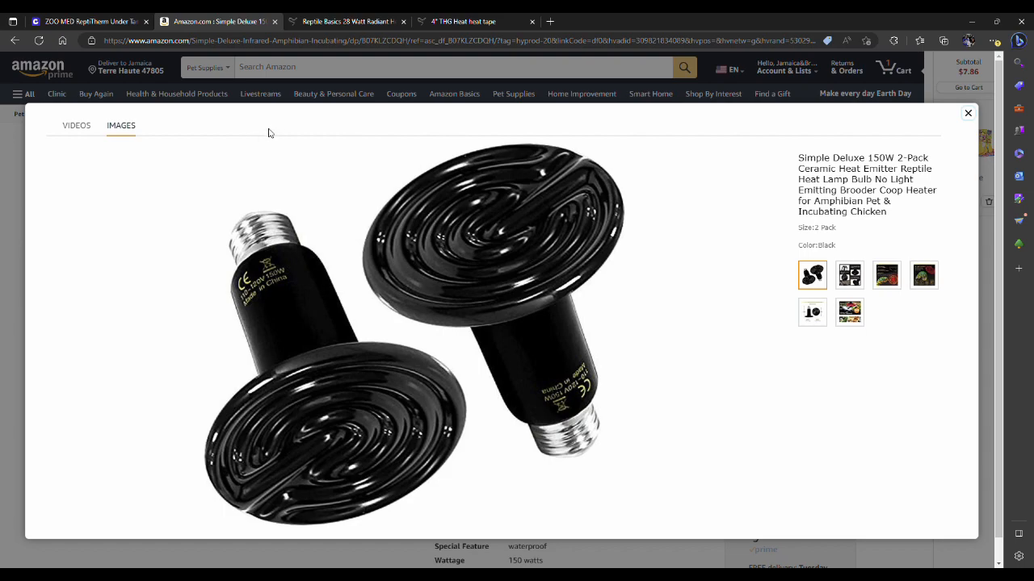
mouse_move(306, 125)
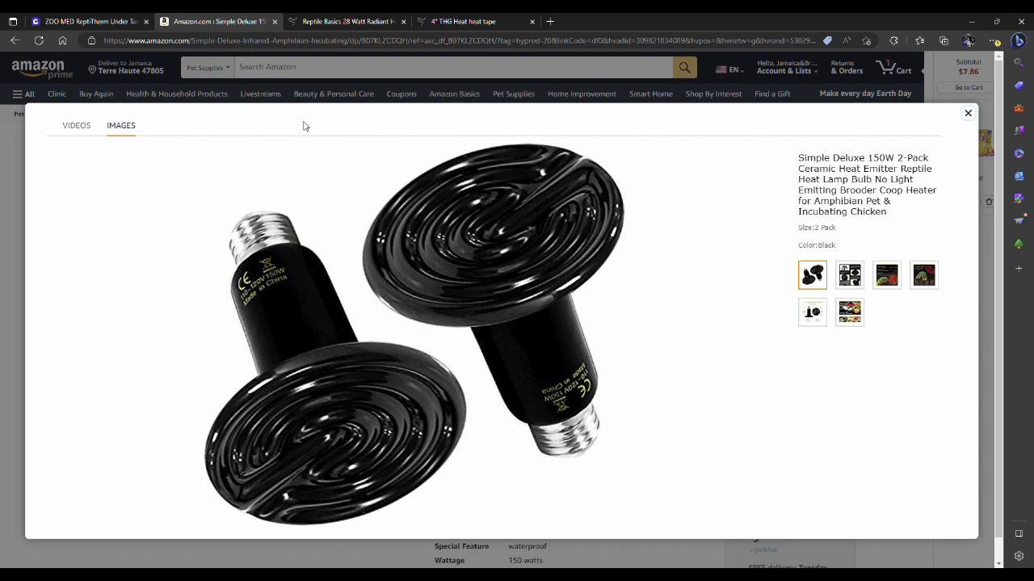
mouse_move(287, 127)
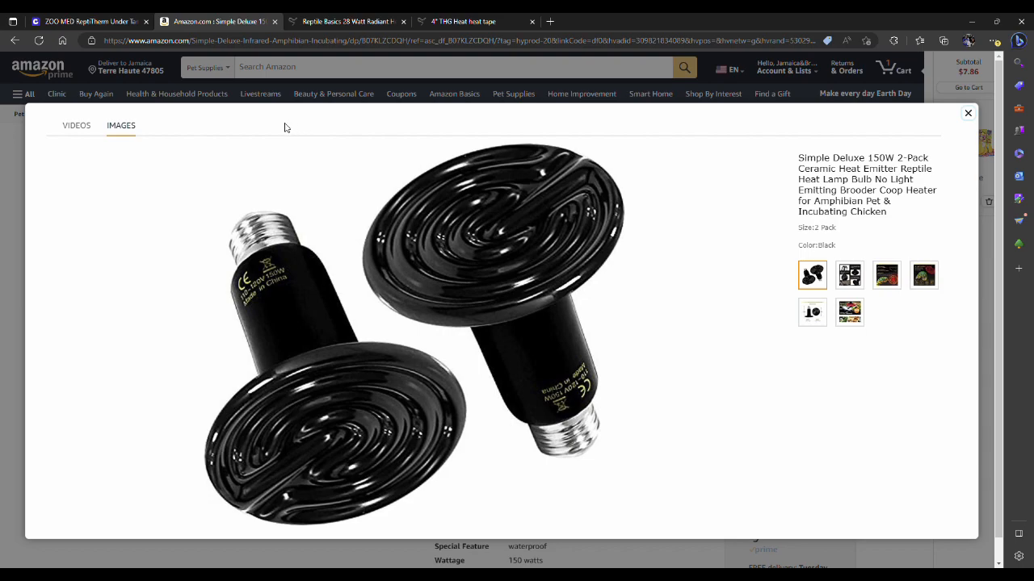
mouse_move(311, 127)
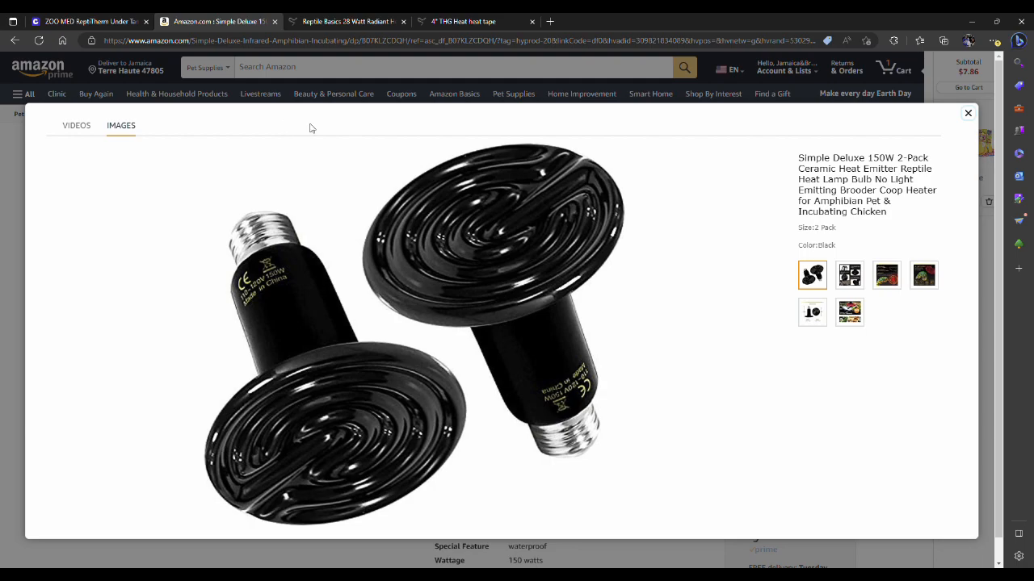
mouse_move(305, 122)
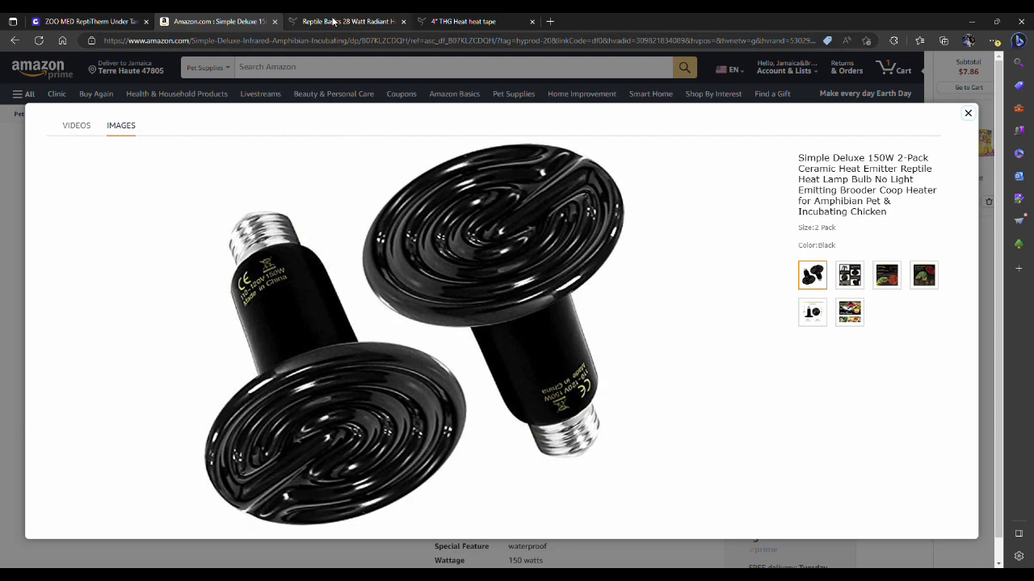
- Switch to the Vivarium Electronics 28 Watt Radiant Heat Panel tab ($74.99) on Reptile Basics
click(348, 21)
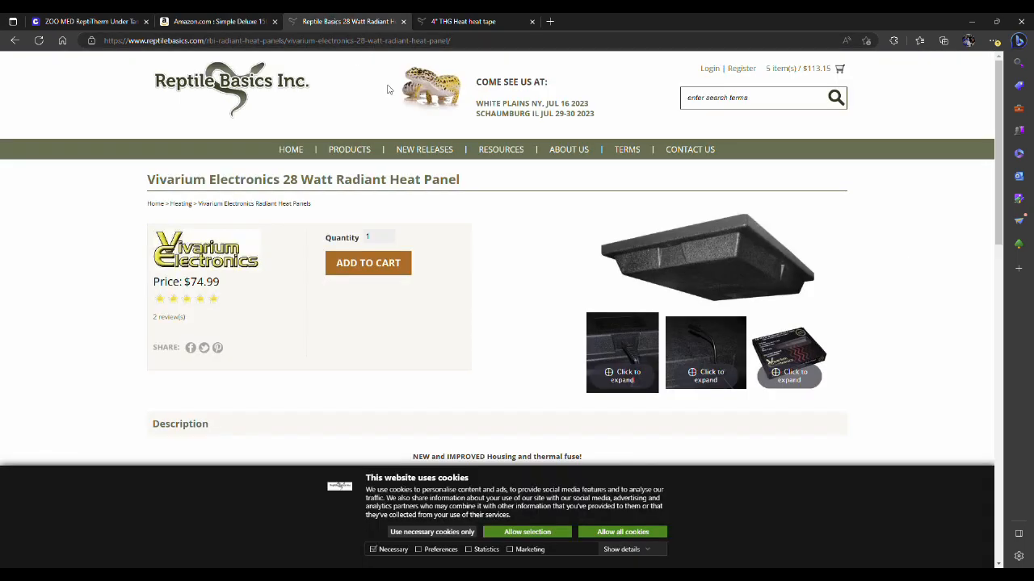
mouse_move(502, 116)
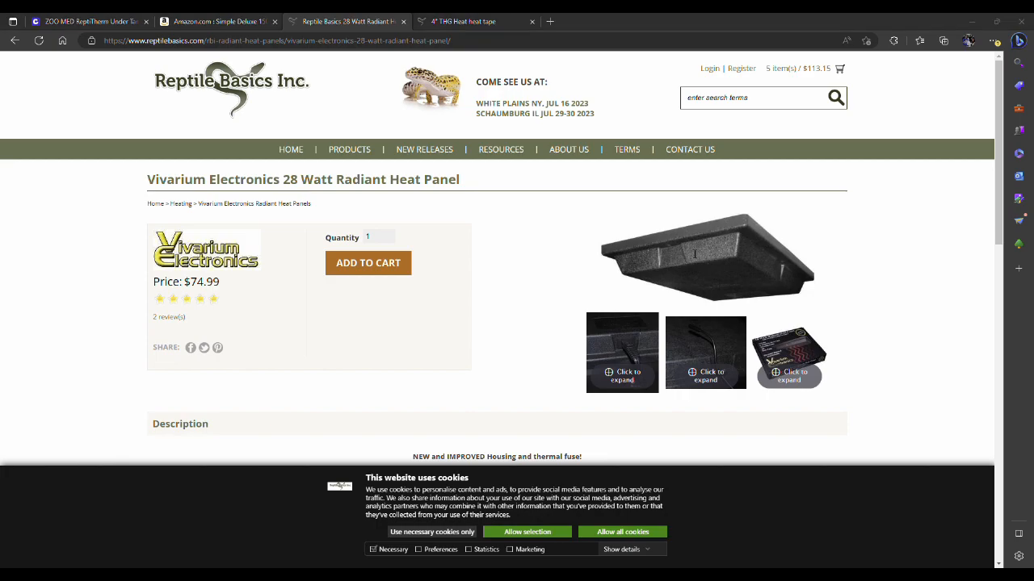
mouse_move(597, 281)
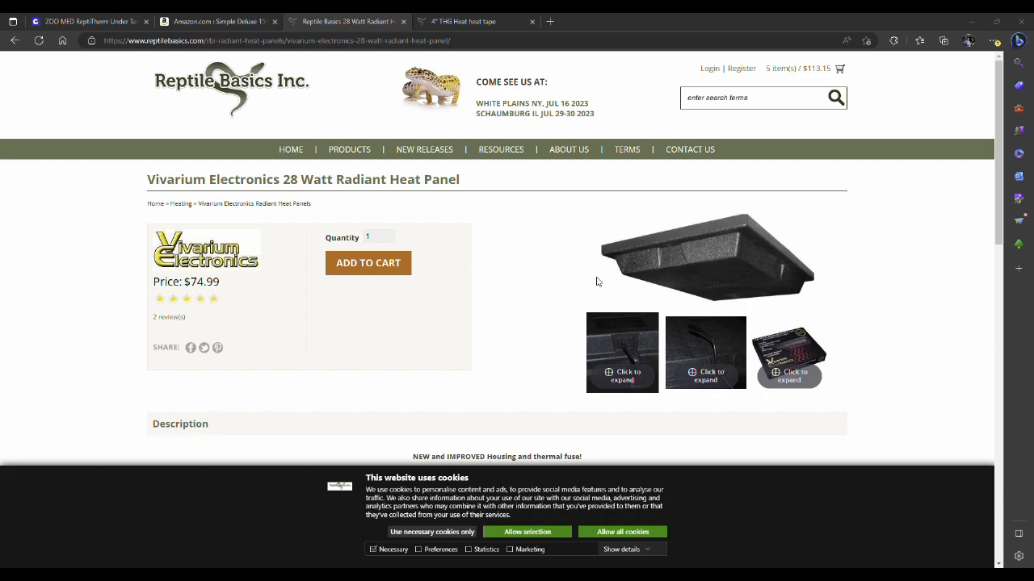
mouse_move(609, 279)
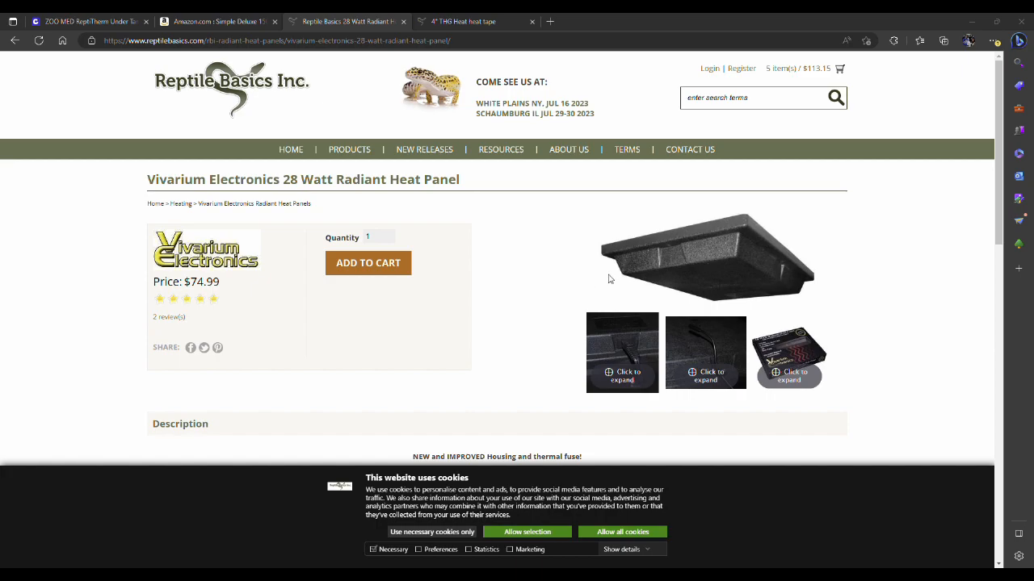
mouse_move(596, 283)
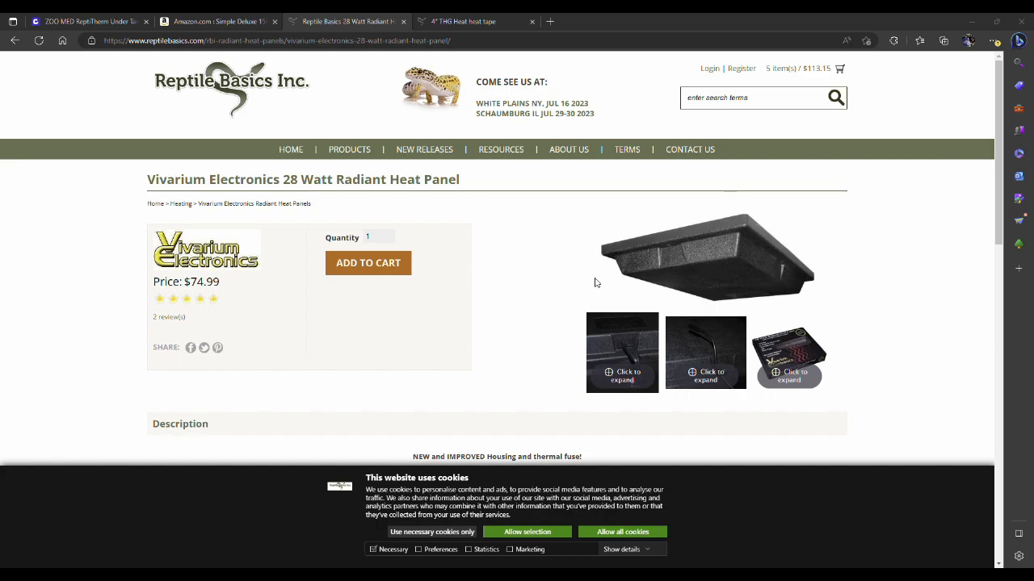
mouse_move(860, 292)
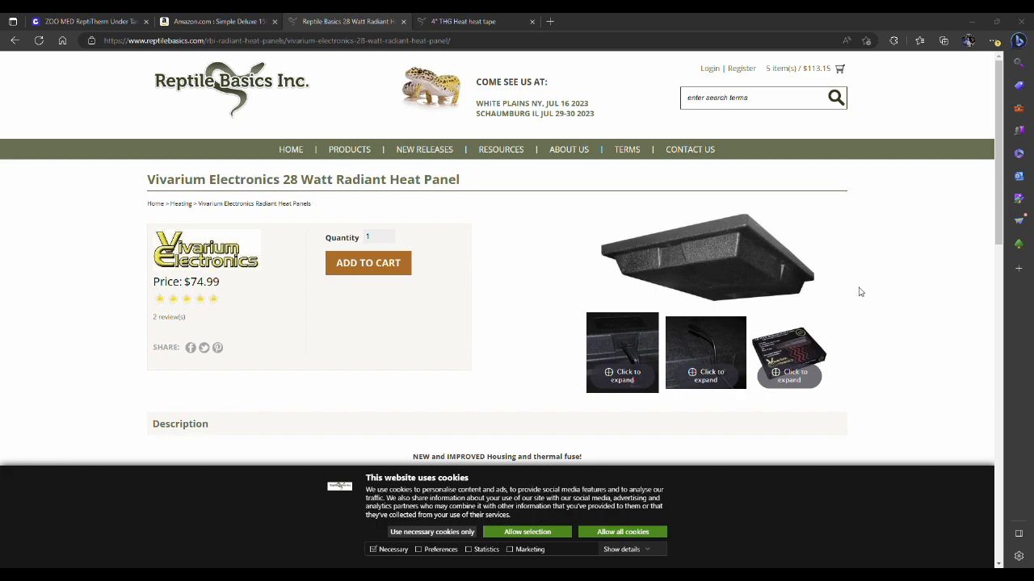
mouse_move(903, 270)
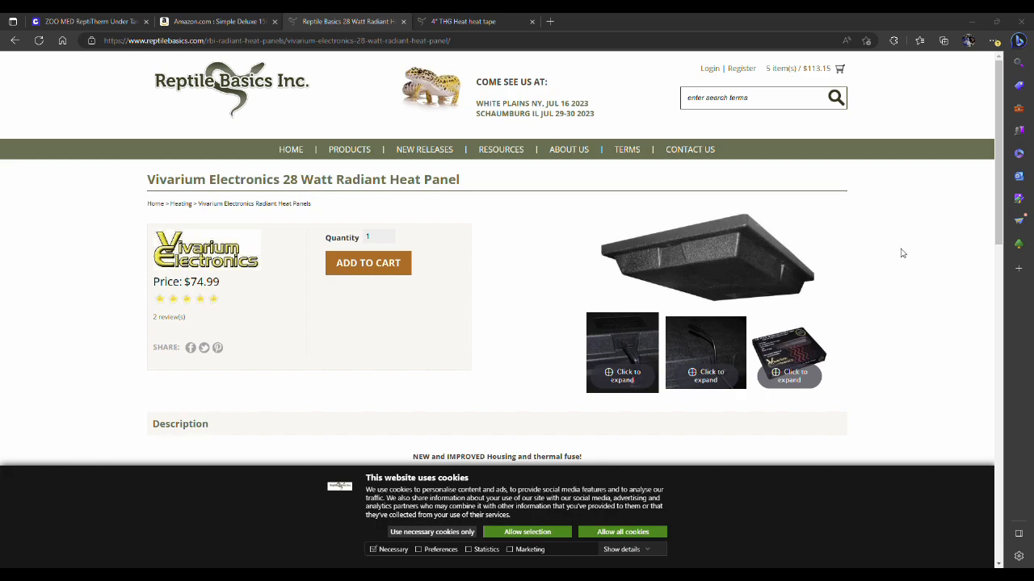
mouse_move(894, 263)
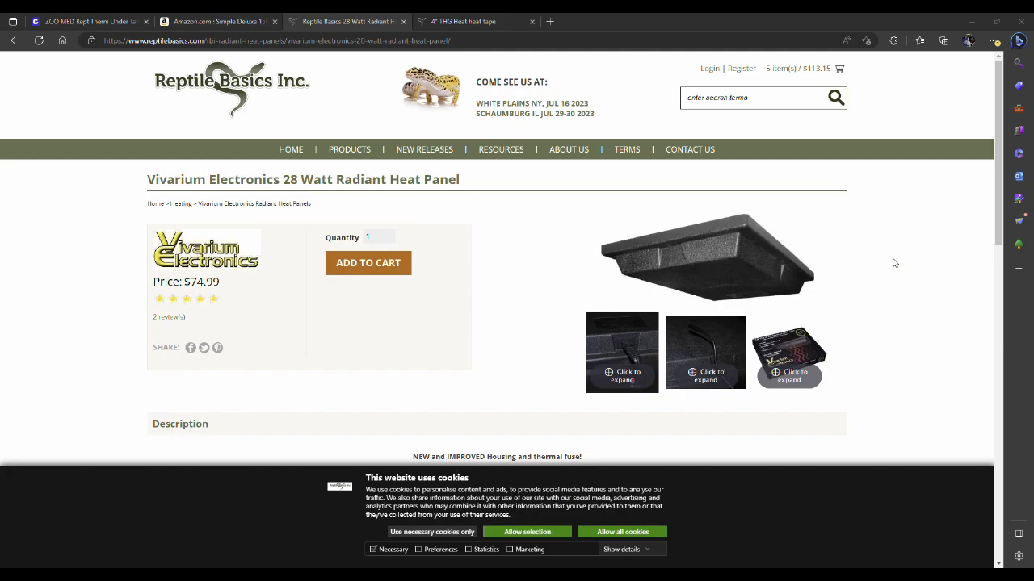
mouse_move(927, 279)
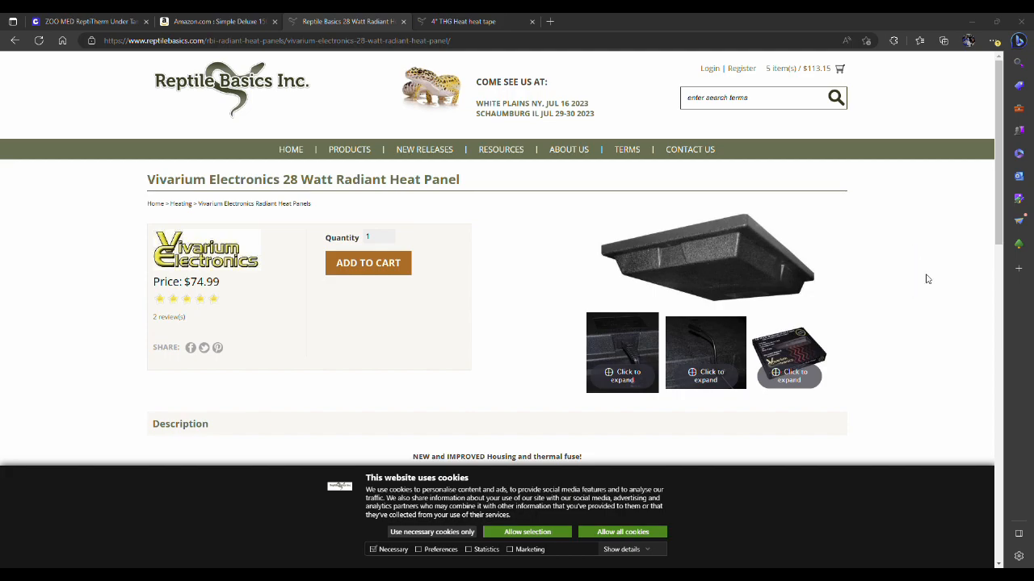
mouse_move(846, 315)
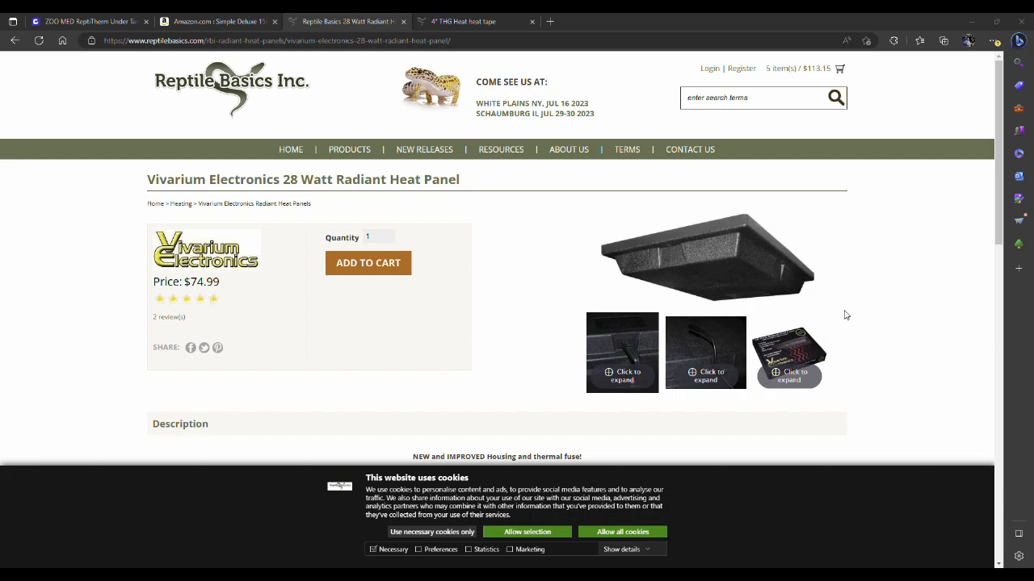
mouse_move(877, 253)
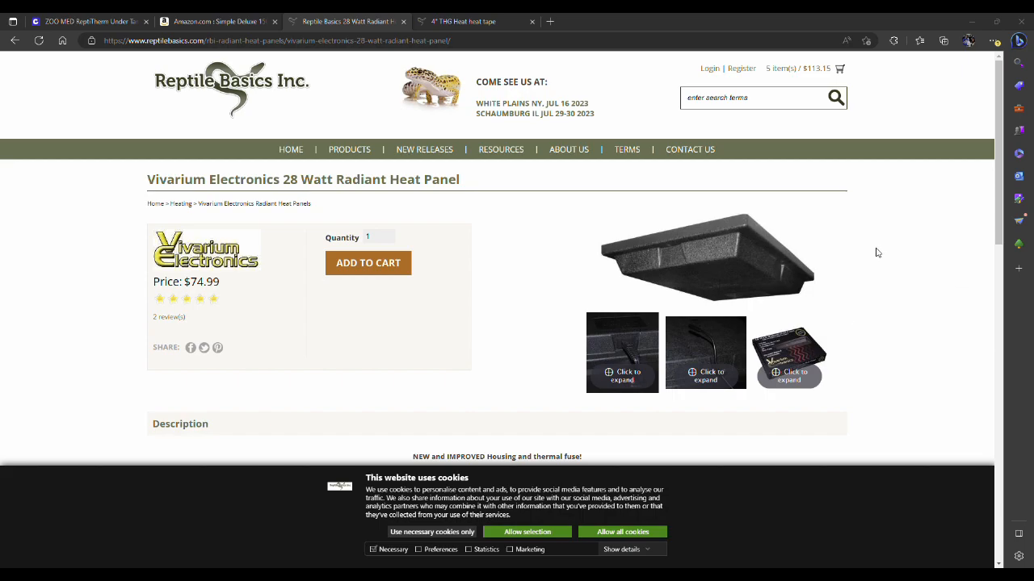
mouse_move(600, 178)
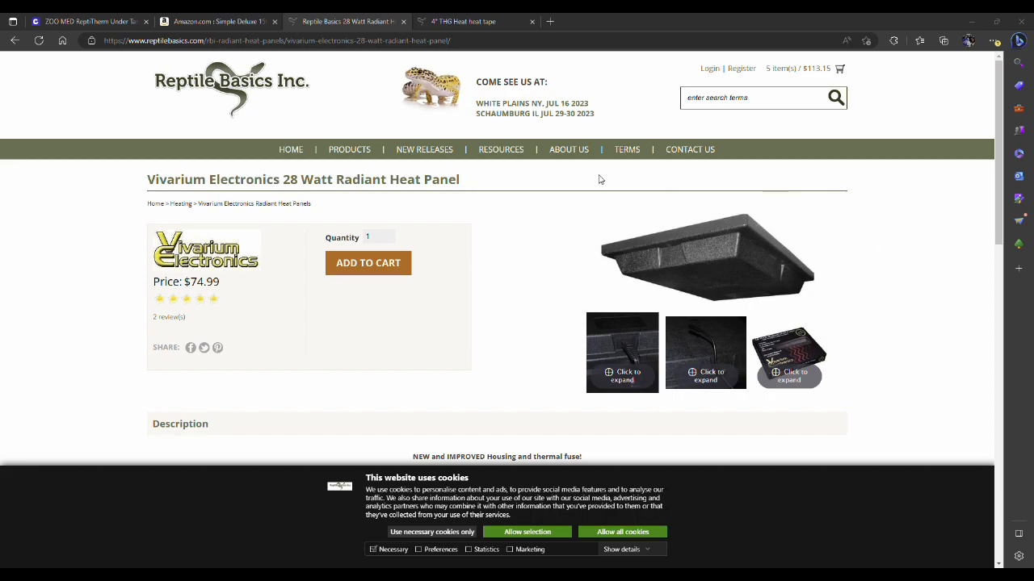
mouse_move(428, 65)
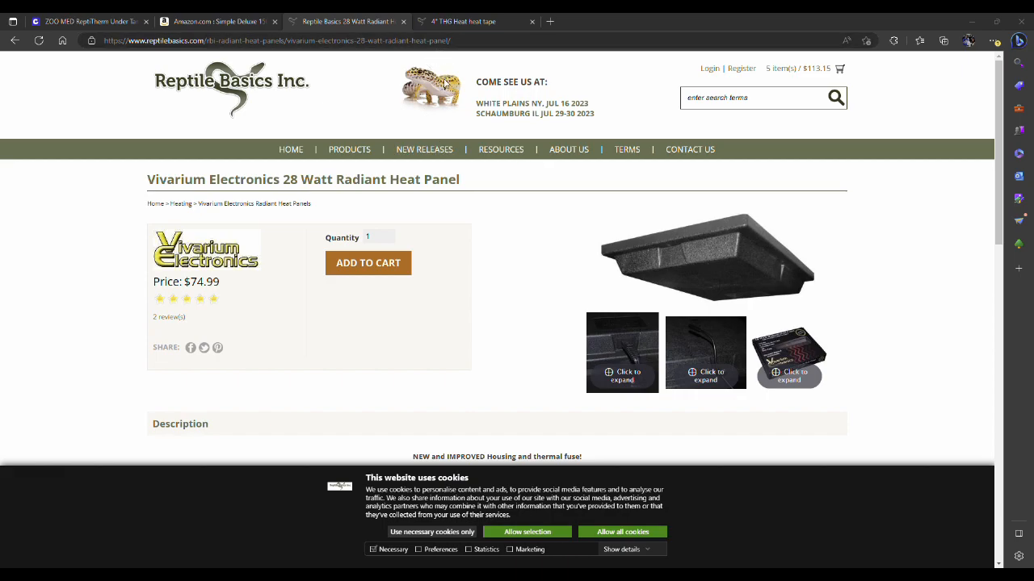
mouse_move(472, 22)
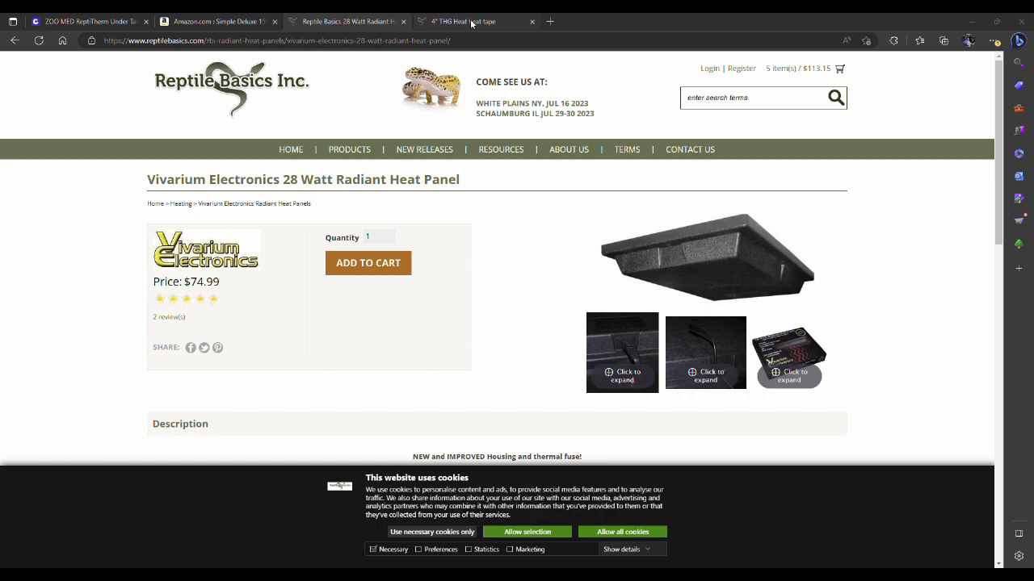
mouse_move(388, 67)
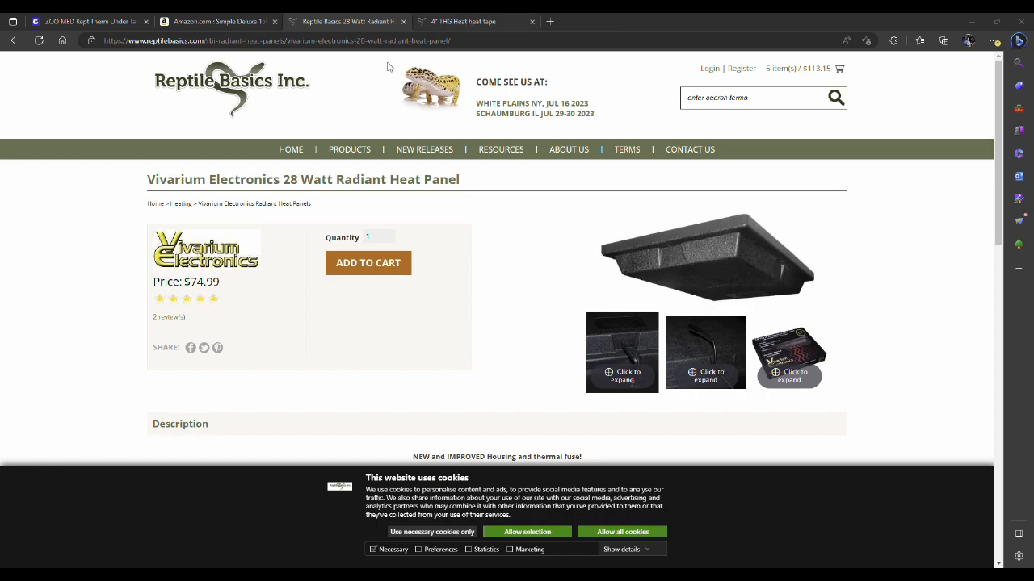
click(476, 21)
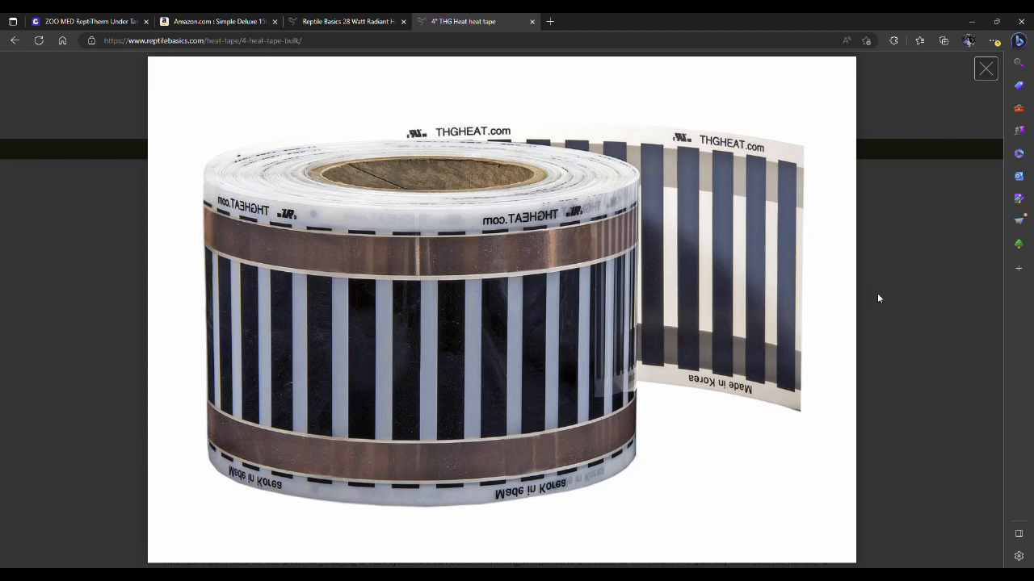
mouse_move(960, 350)
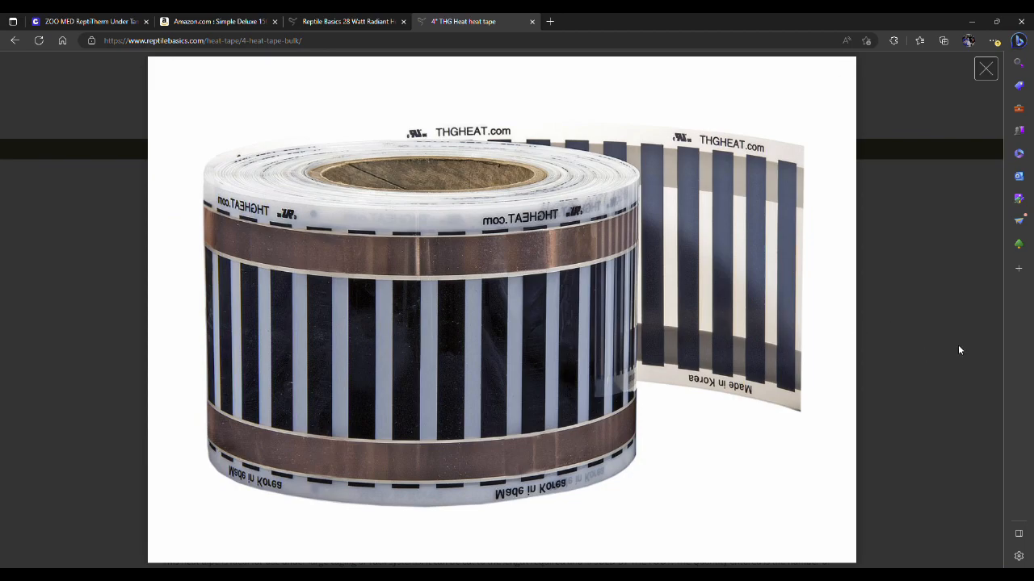
mouse_move(750, 295)
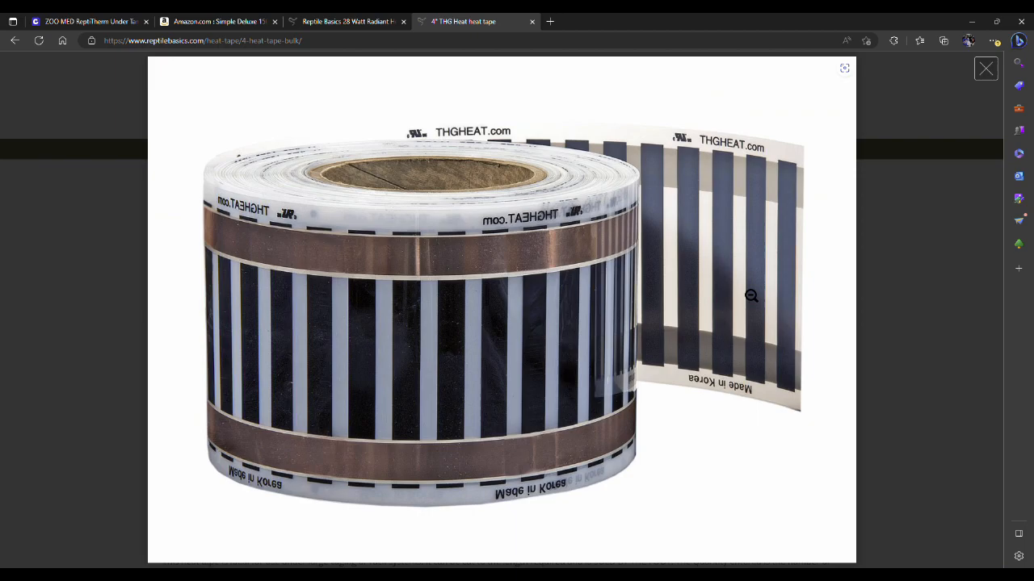
mouse_move(913, 376)
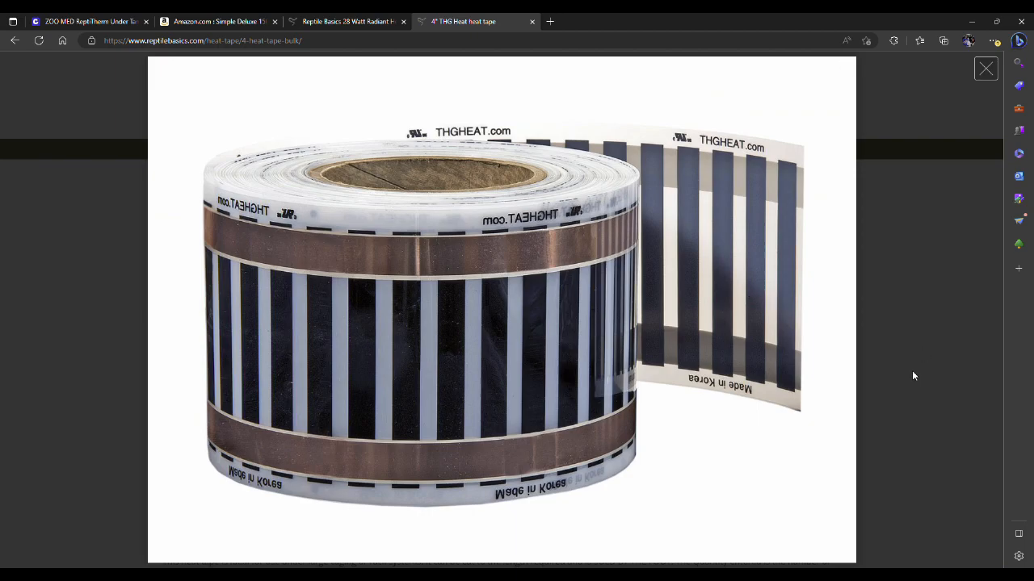
mouse_move(950, 338)
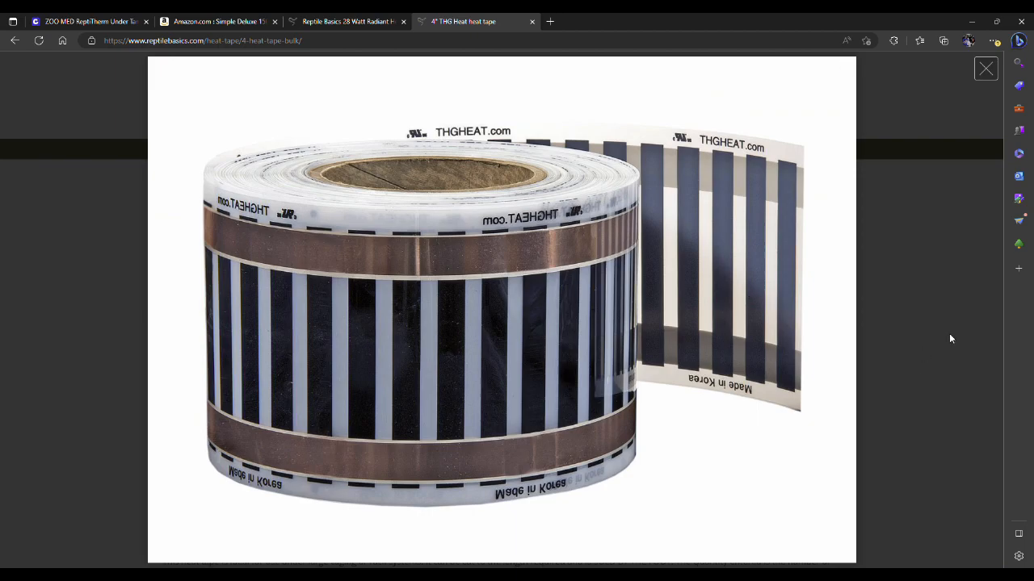
mouse_move(951, 265)
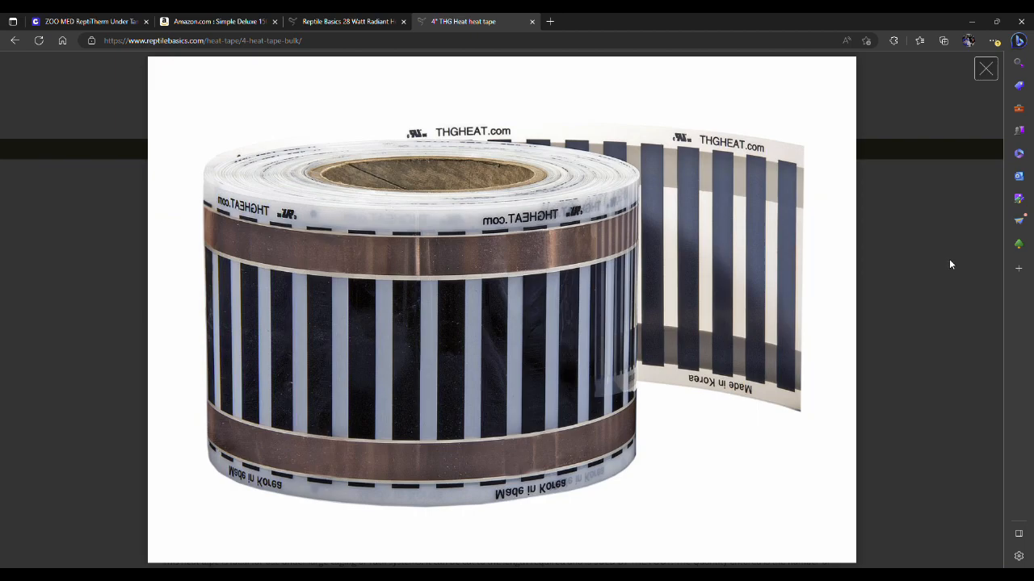
mouse_move(941, 252)
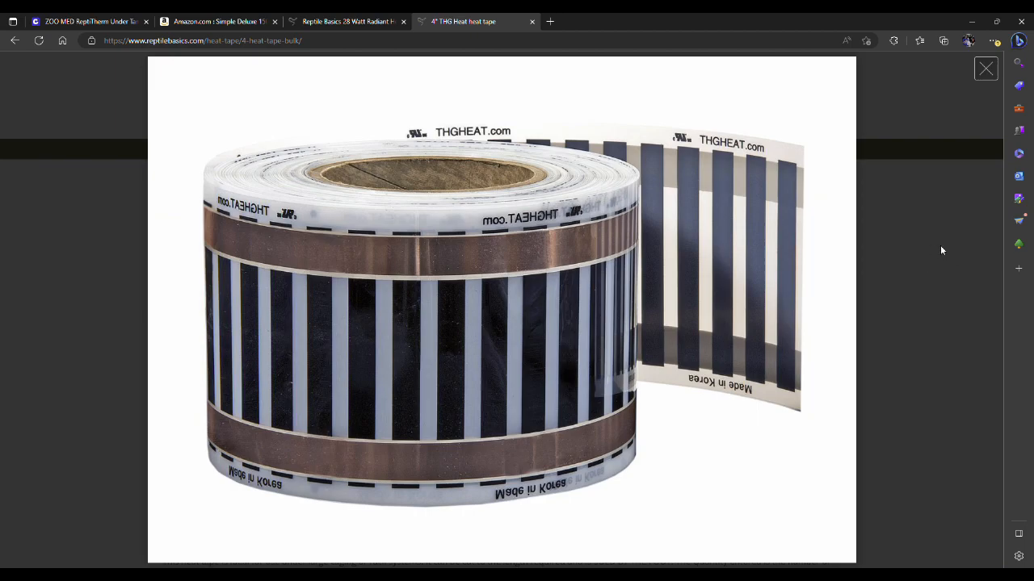
mouse_move(929, 255)
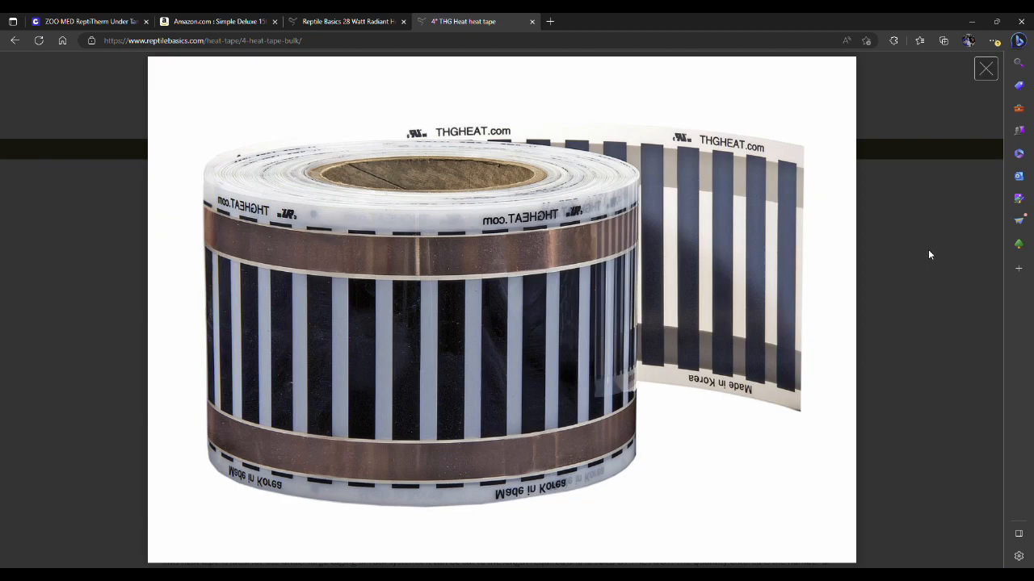
mouse_move(871, 261)
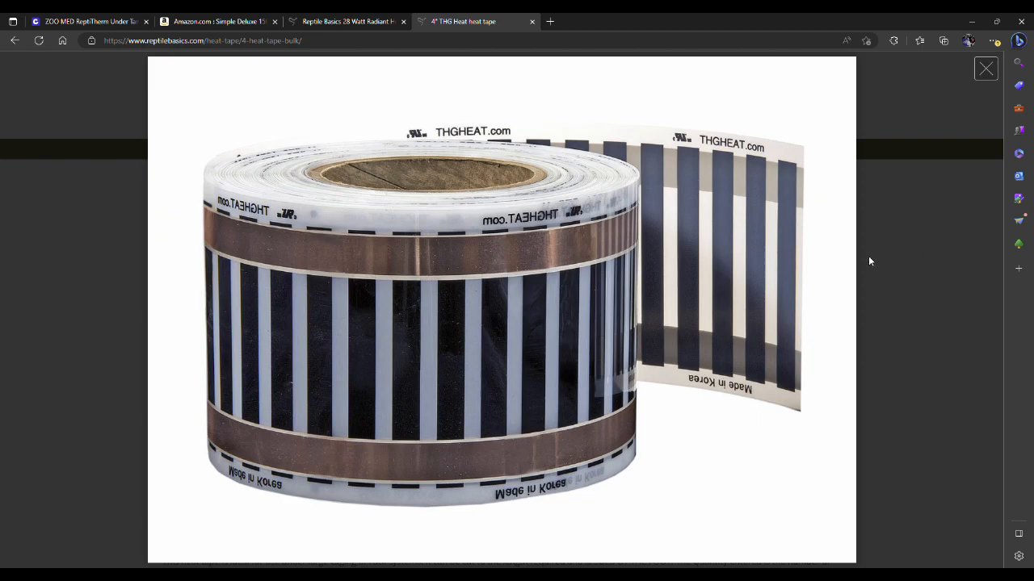
mouse_move(937, 264)
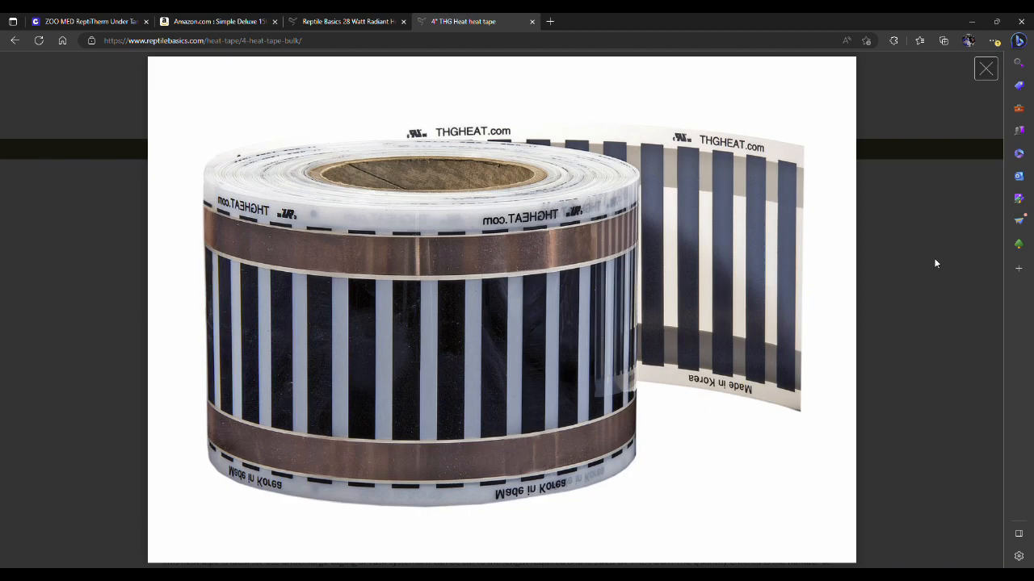
mouse_move(947, 259)
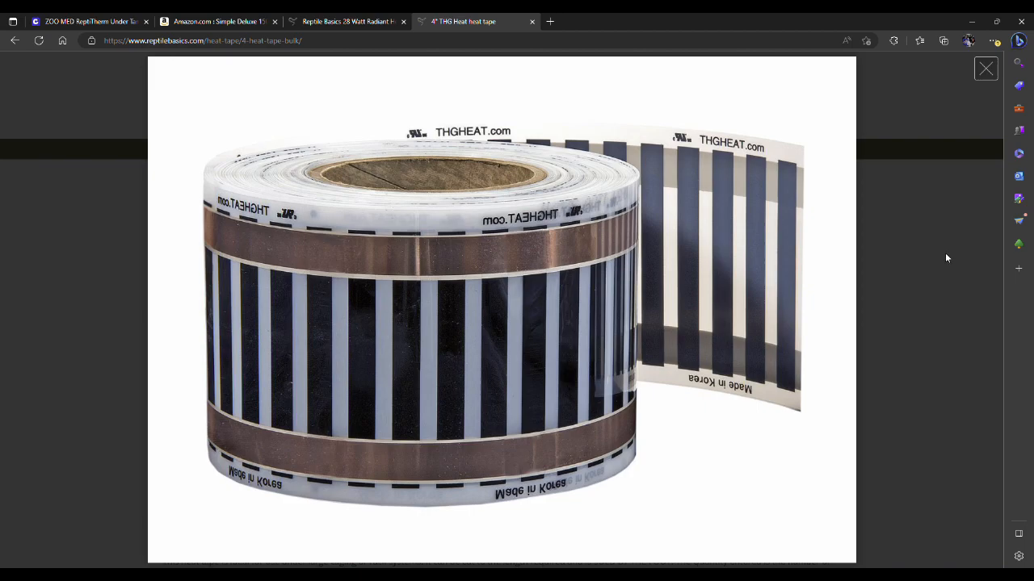
mouse_move(953, 265)
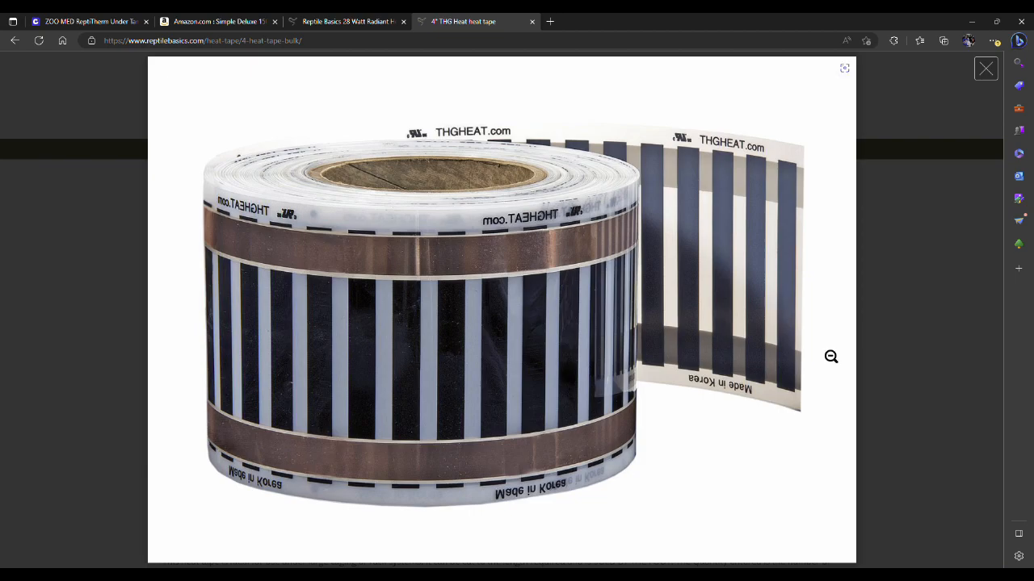
mouse_move(894, 308)
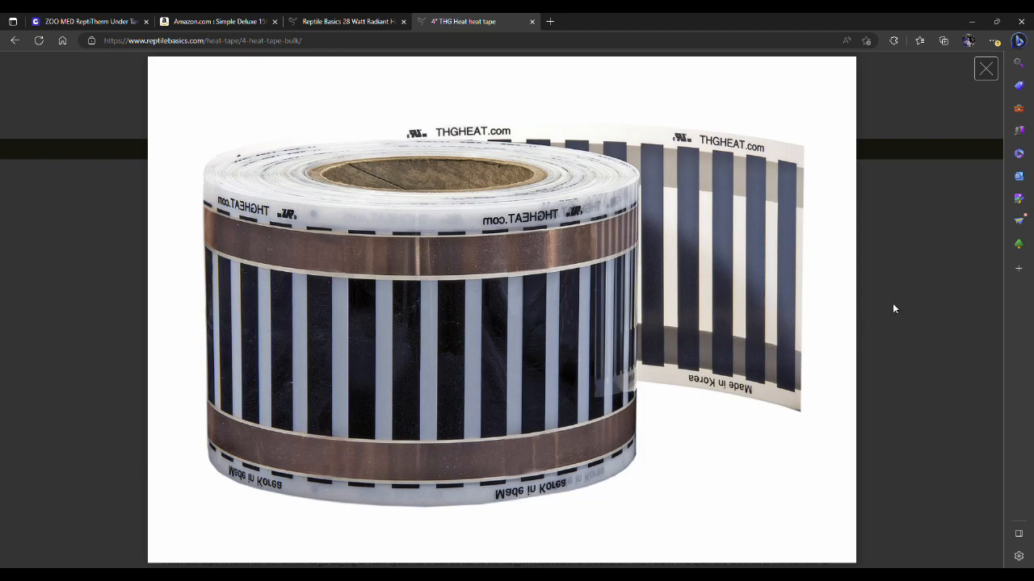
mouse_move(925, 282)
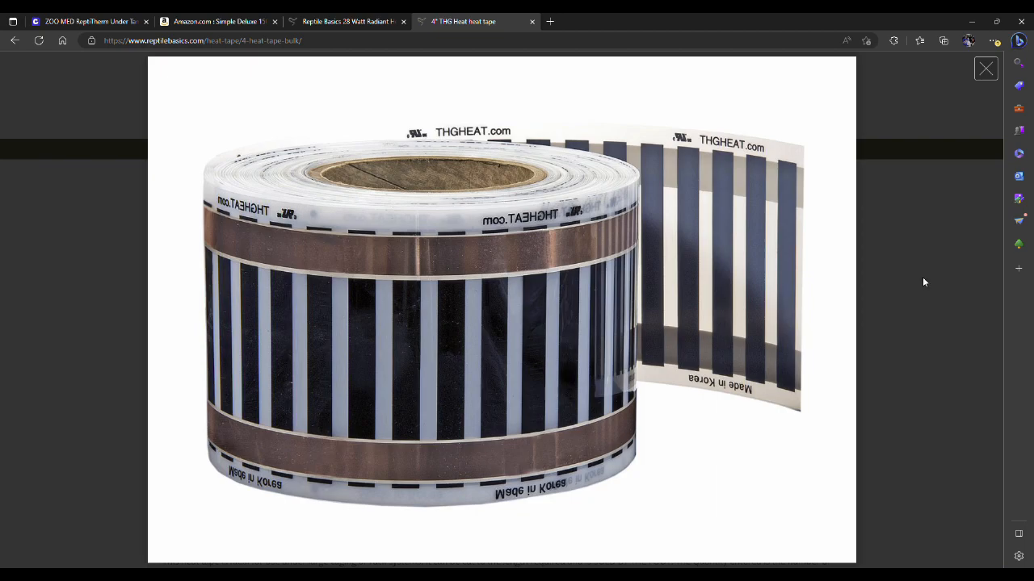
mouse_move(963, 233)
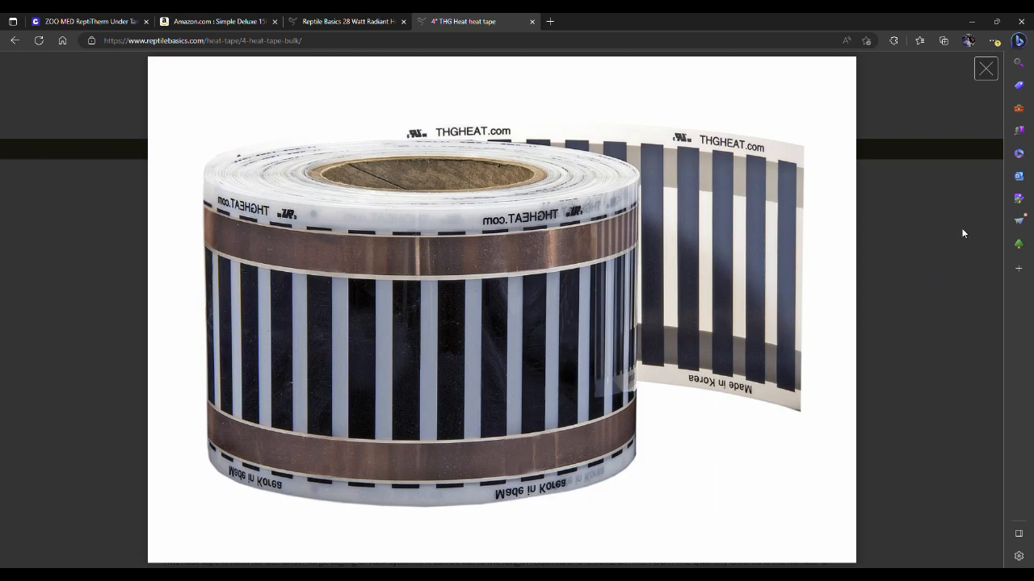
mouse_move(943, 185)
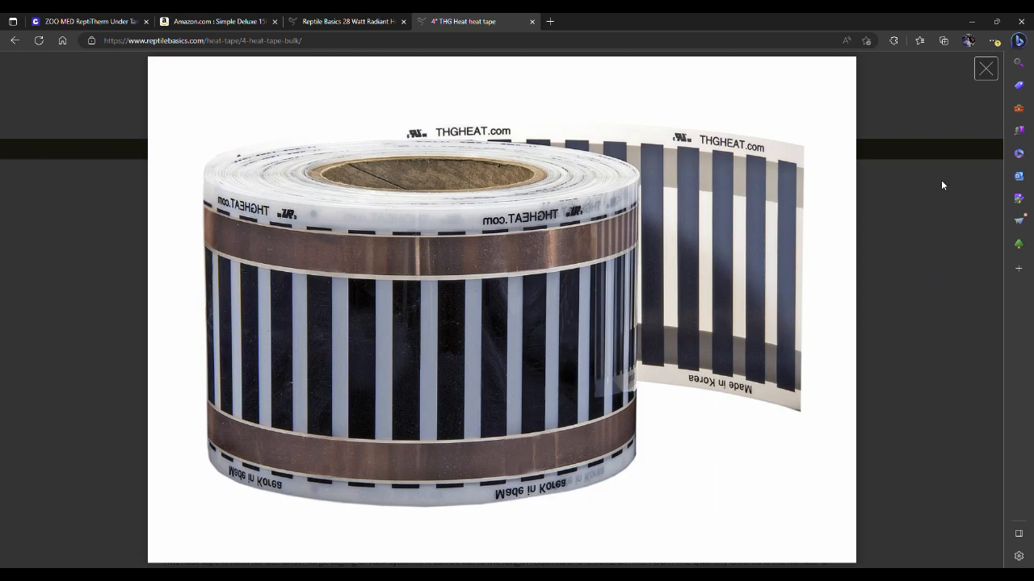
mouse_move(944, 197)
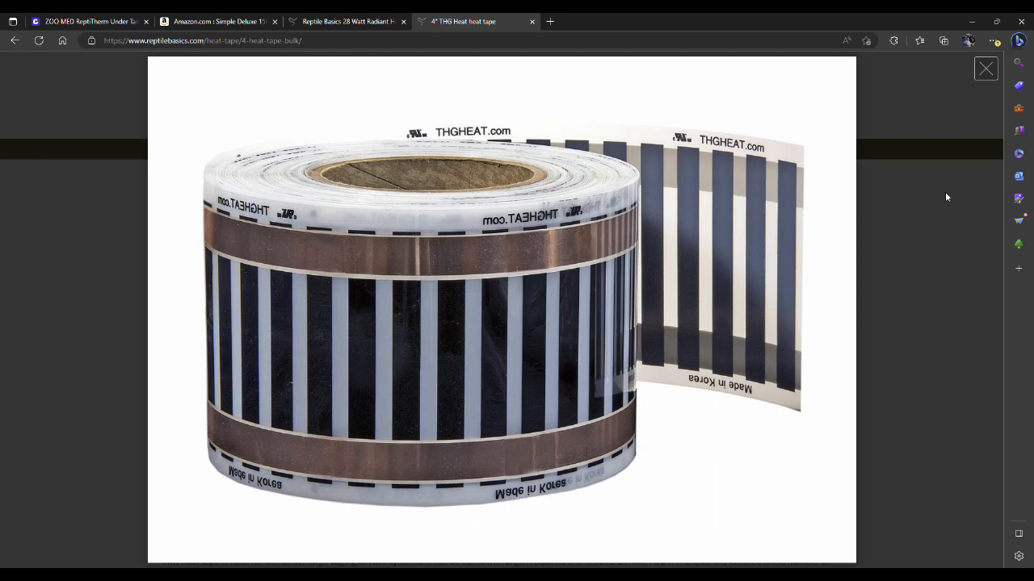
mouse_move(931, 206)
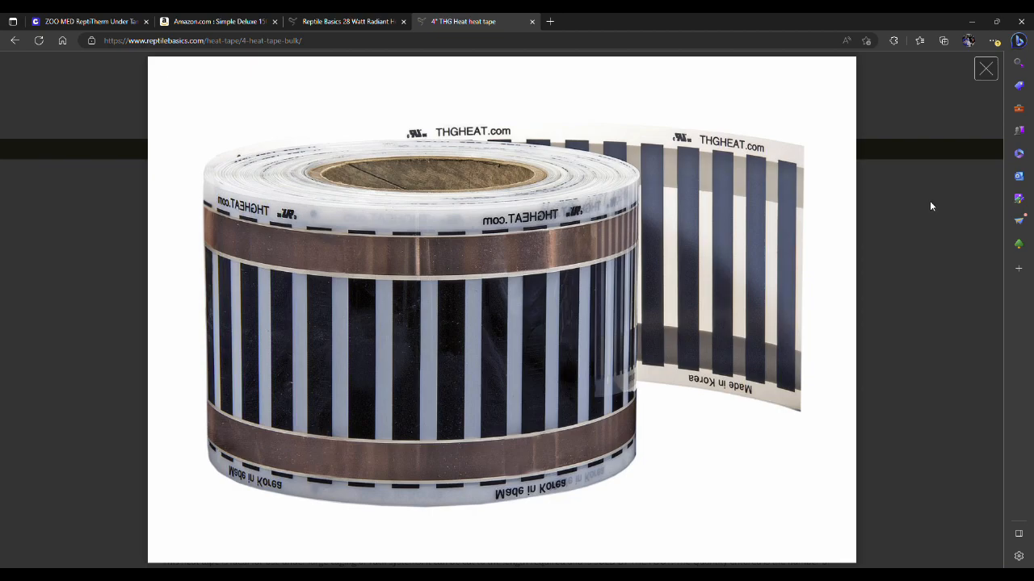
mouse_move(916, 218)
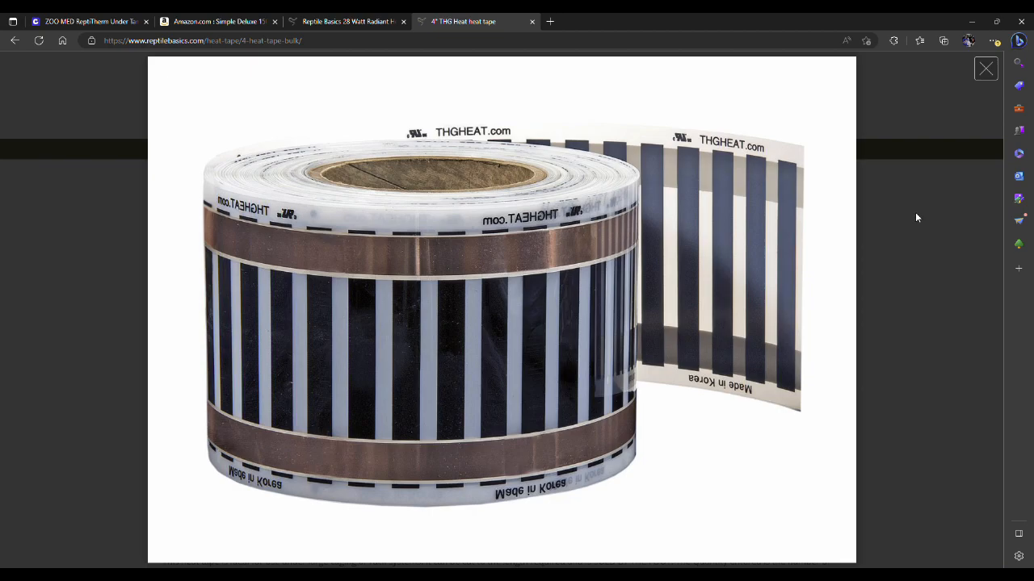
mouse_move(896, 194)
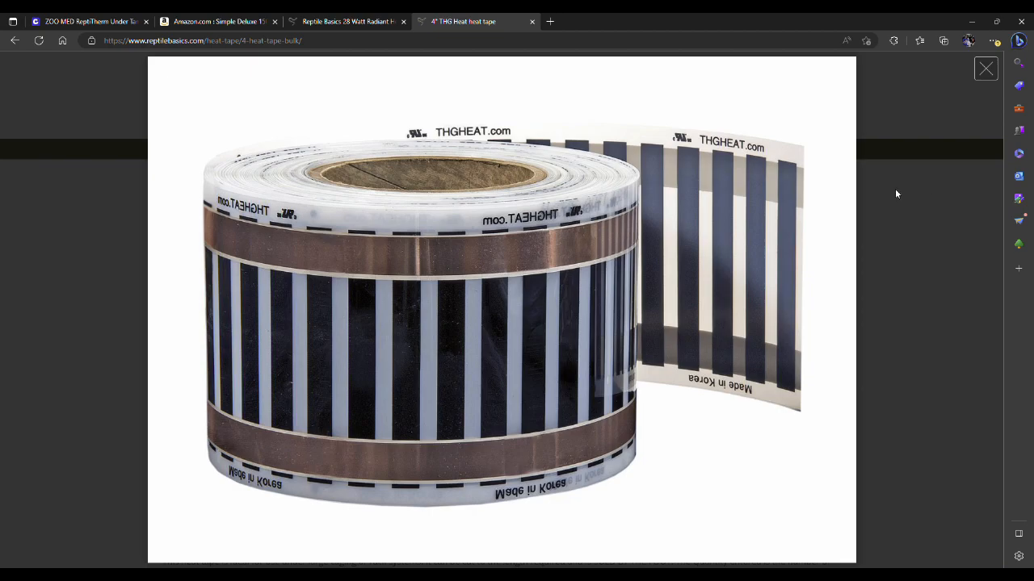
mouse_move(913, 180)
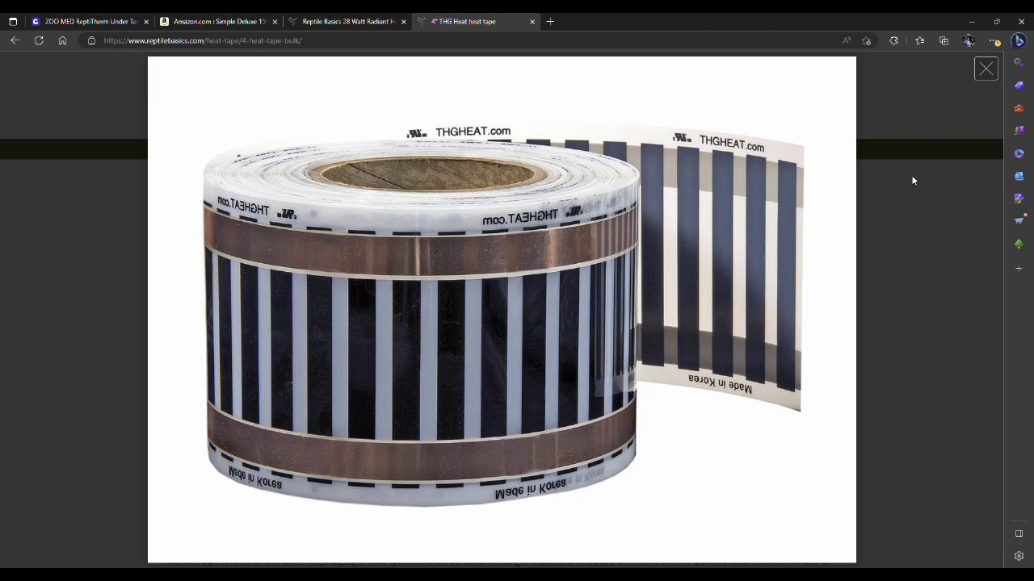
mouse_move(957, 172)
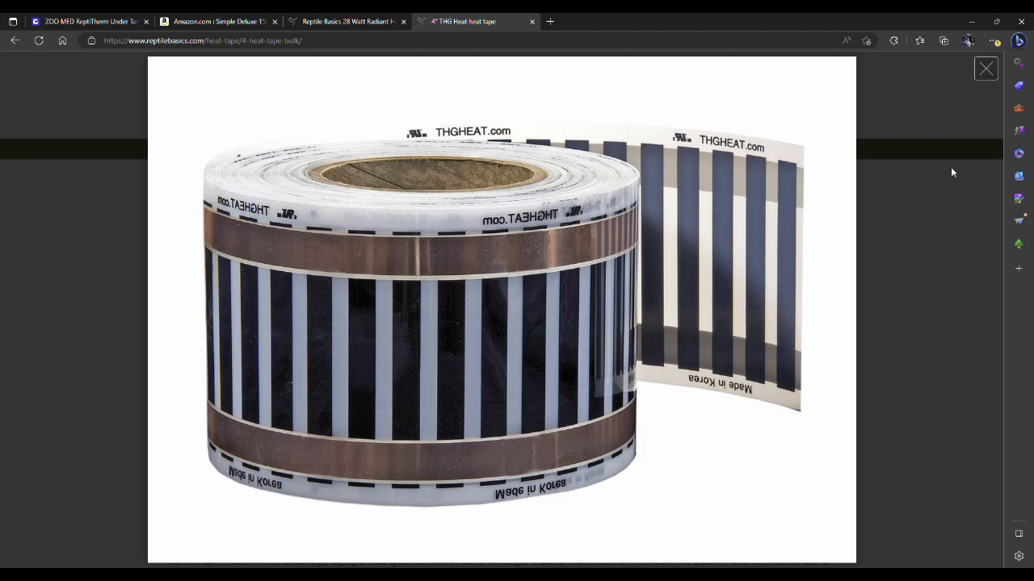
mouse_move(946, 172)
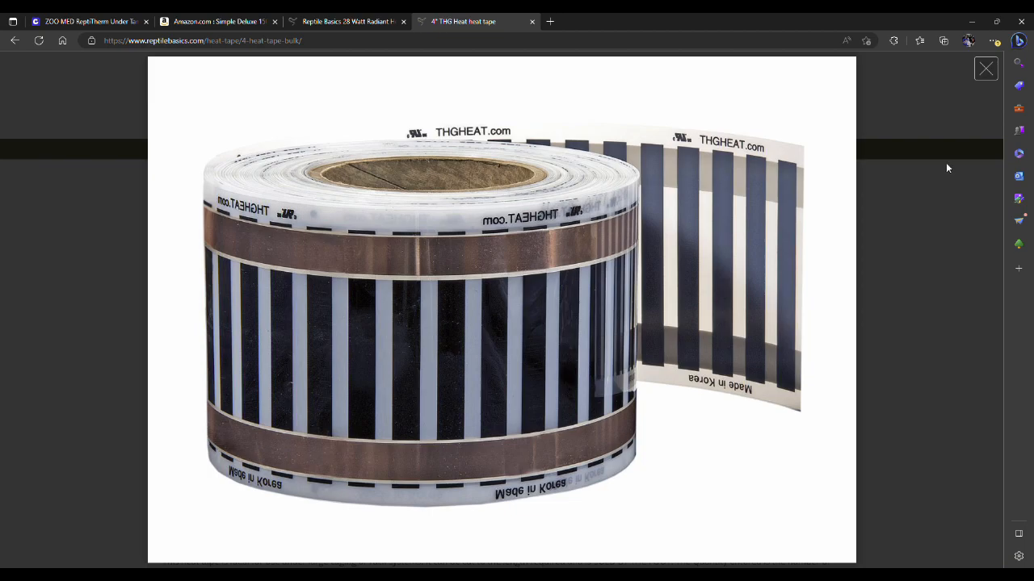
mouse_move(937, 117)
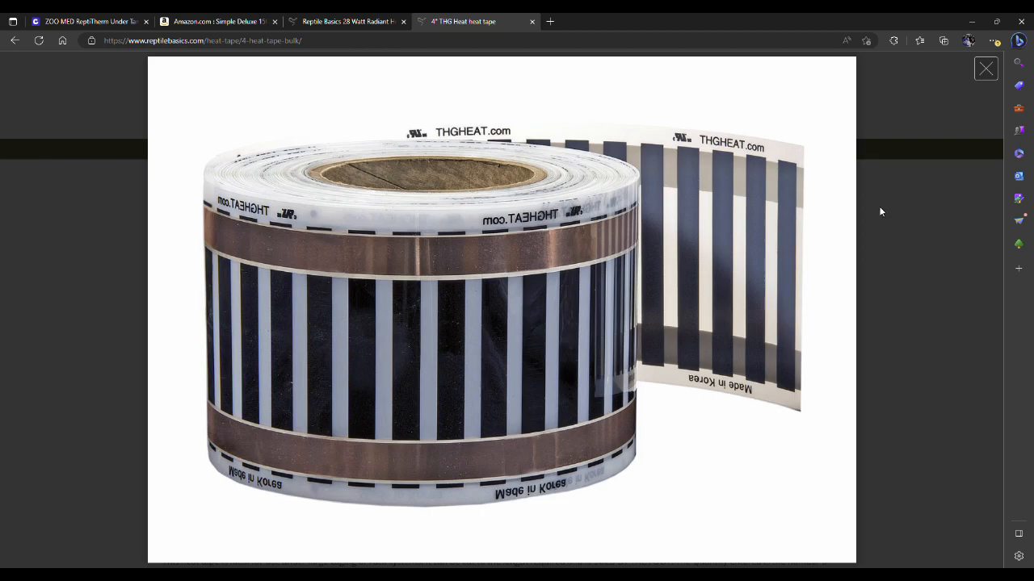
mouse_move(888, 232)
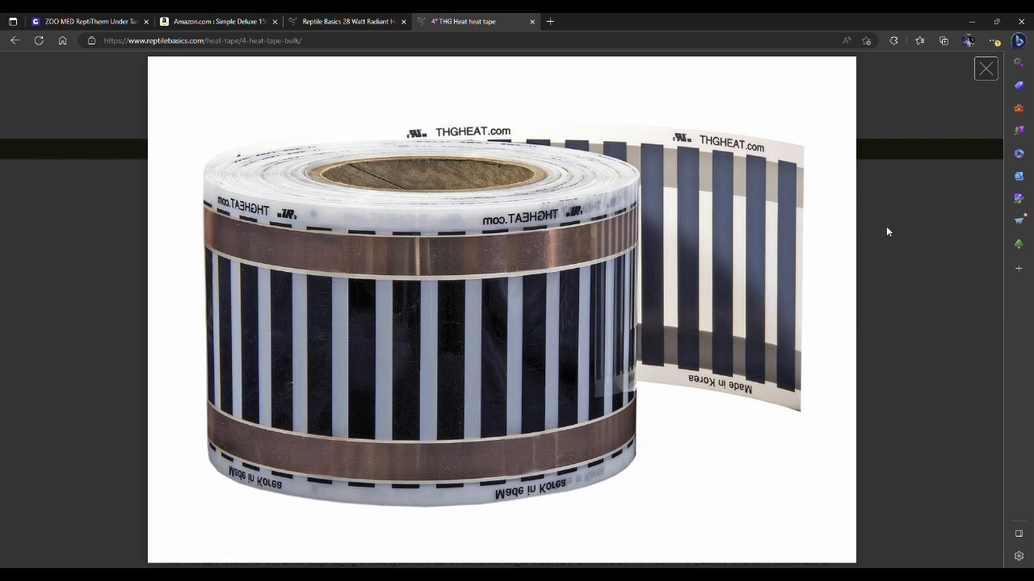